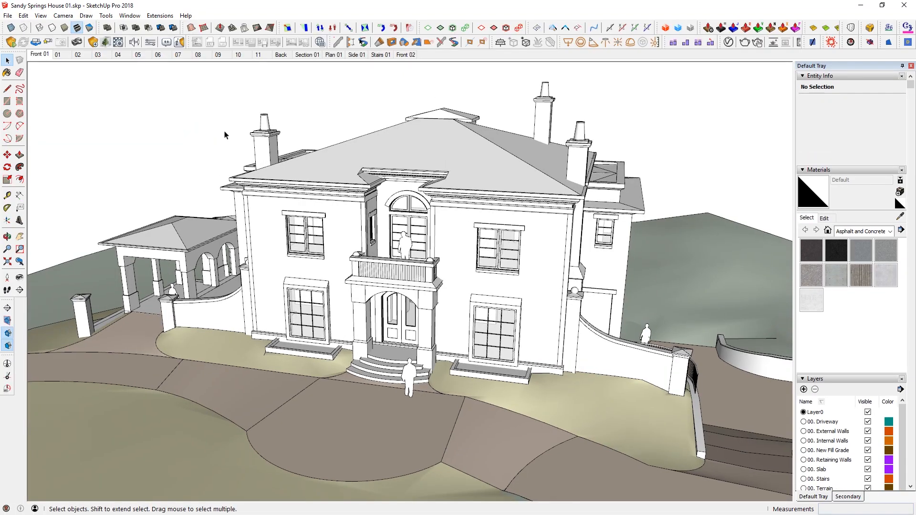
pyautogui.moveTo(151, 153)
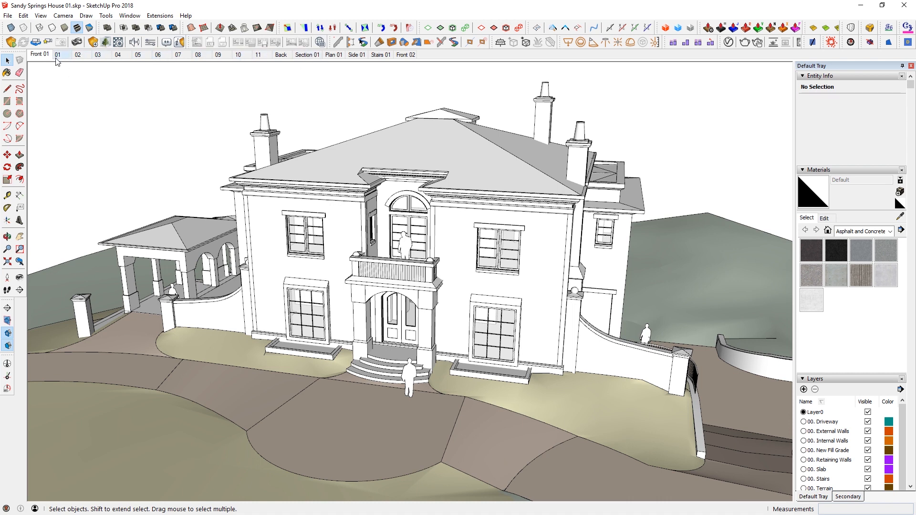
# Step through scenes 01, 02 and 03 showing walls, slab and the next construction stage
pyautogui.click(58, 54)
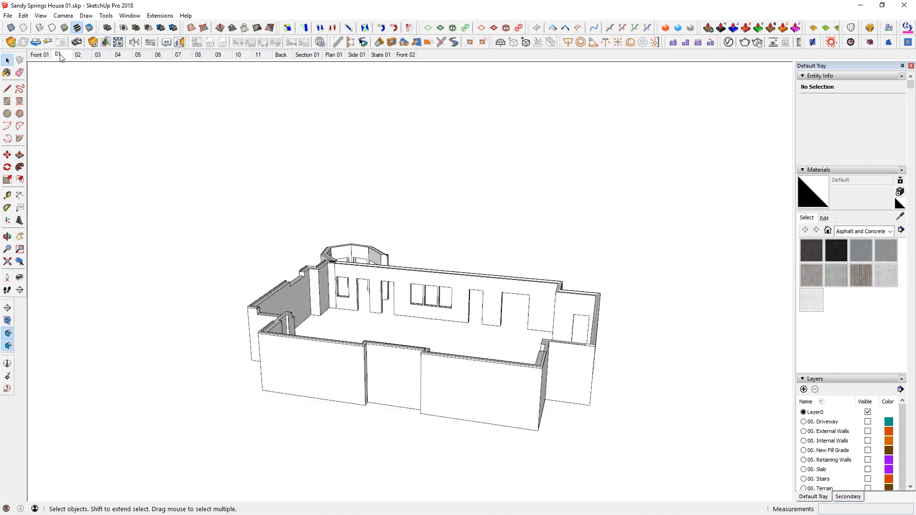
pyautogui.click(77, 55)
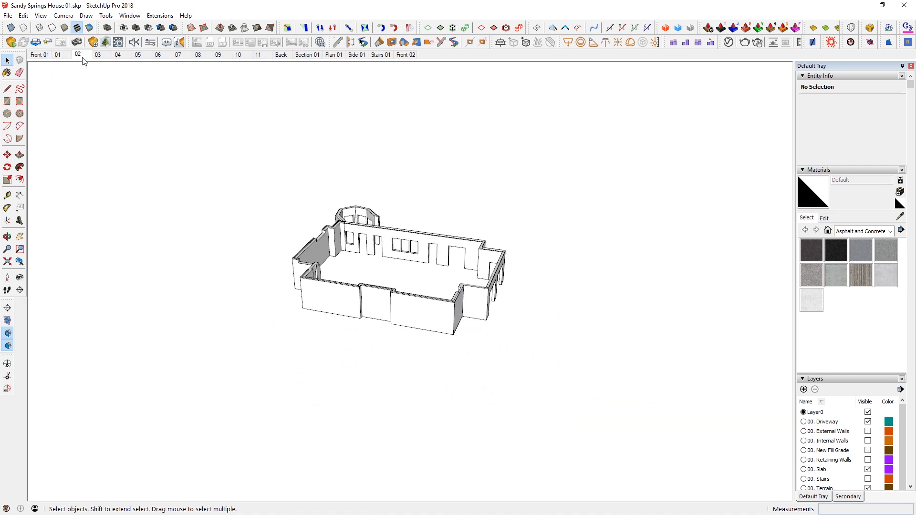
pyautogui.click(138, 55)
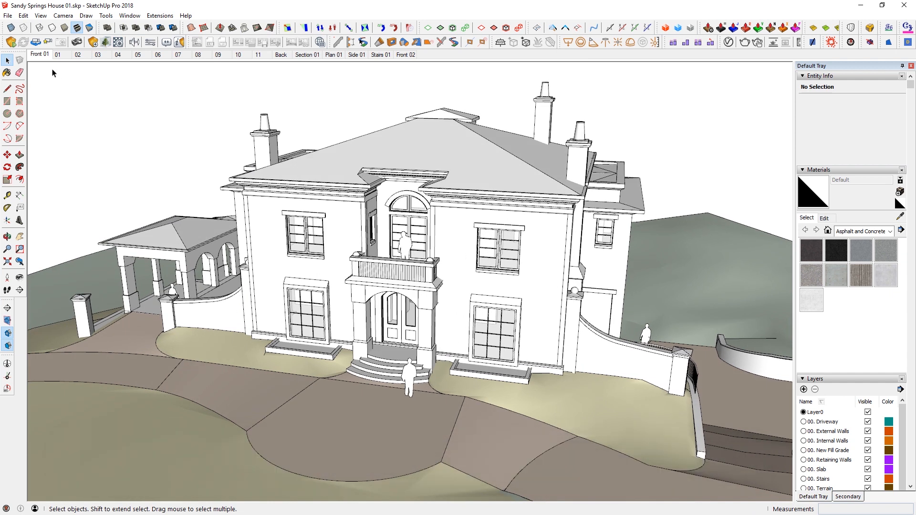
pyautogui.moveTo(85, 106)
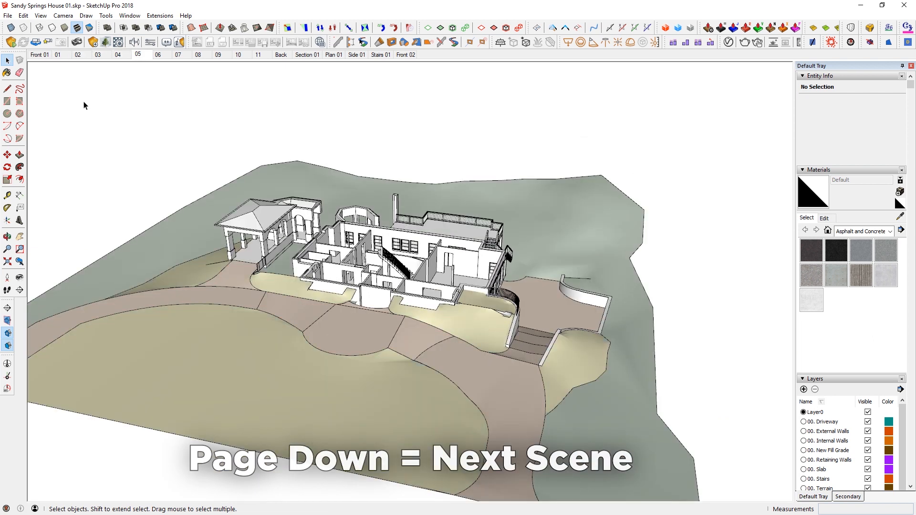
# Advance two more construction-stage scenes, then step back to the previous one
pyautogui.click(178, 55)
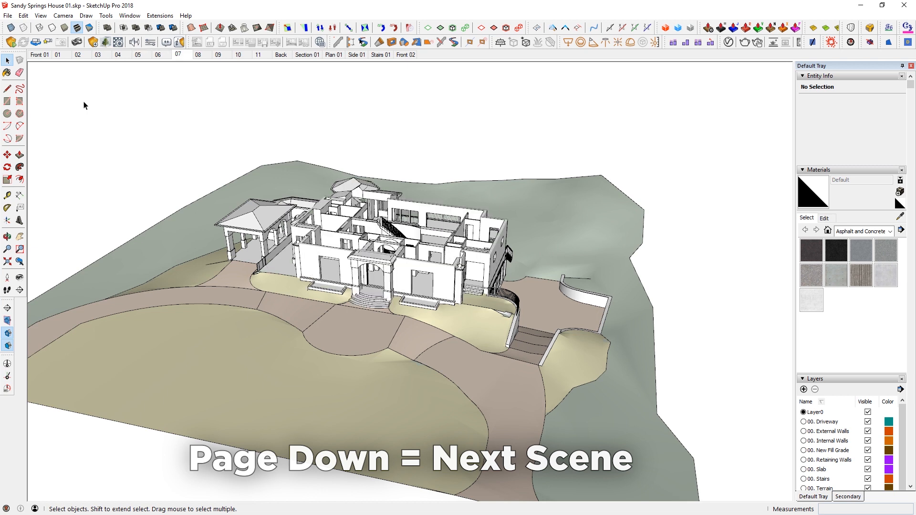
pyautogui.click(239, 55)
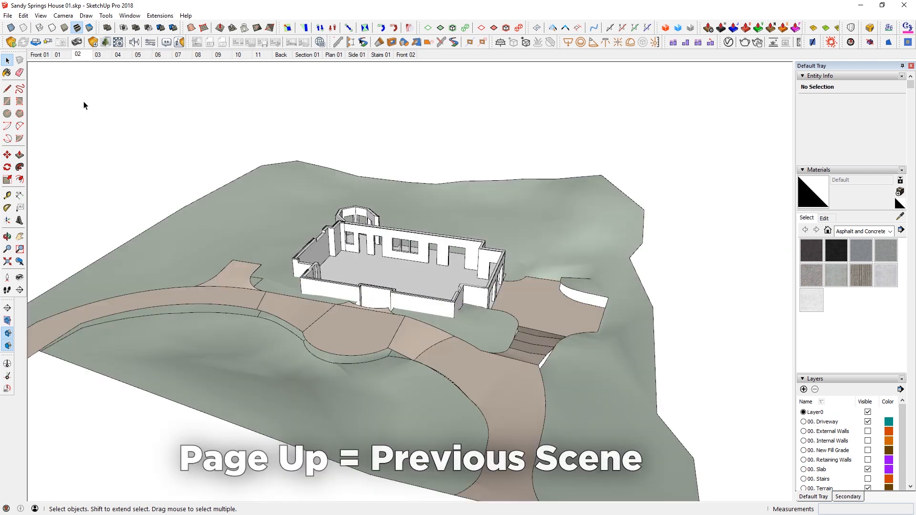
pyautogui.click(259, 54)
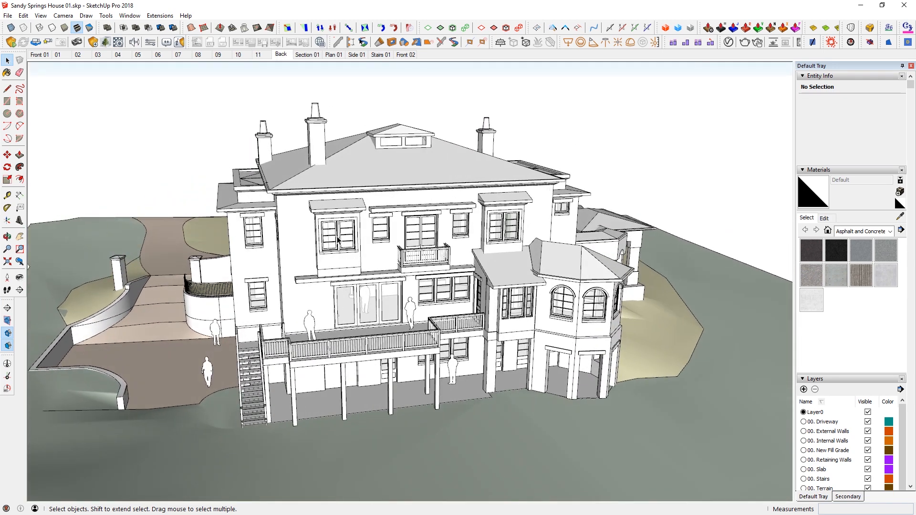
pyautogui.moveTo(416, 235)
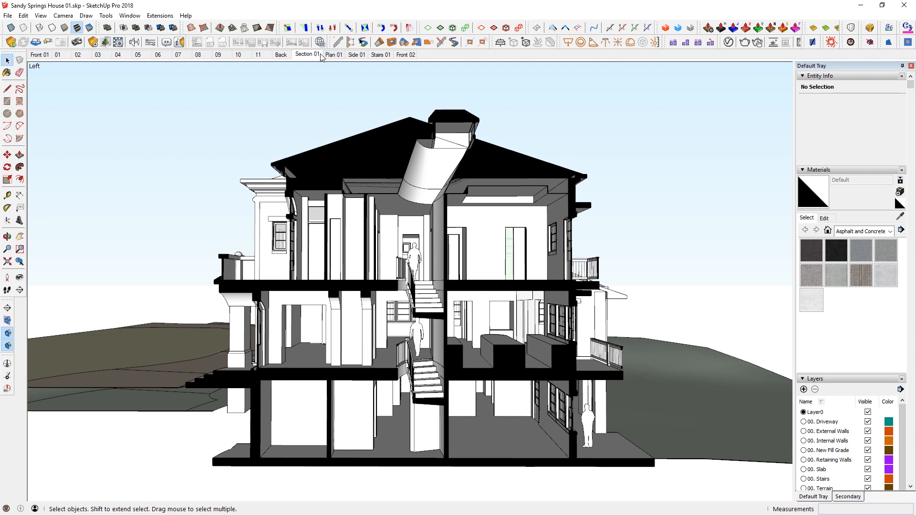
pyautogui.click(307, 54)
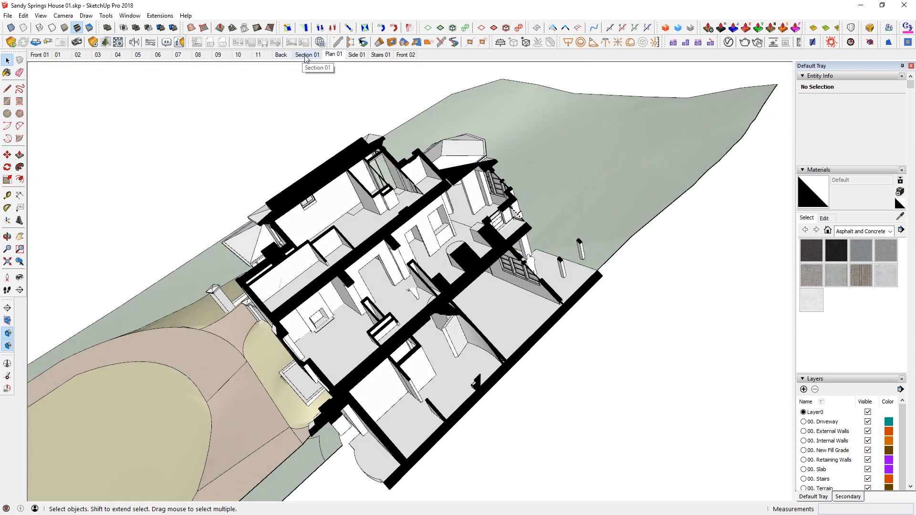
pyautogui.click(307, 54)
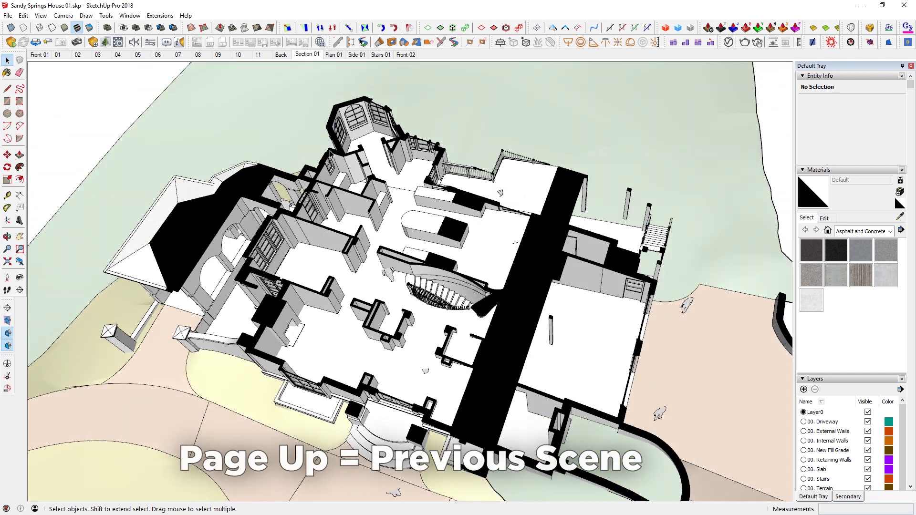
pyautogui.click(307, 54)
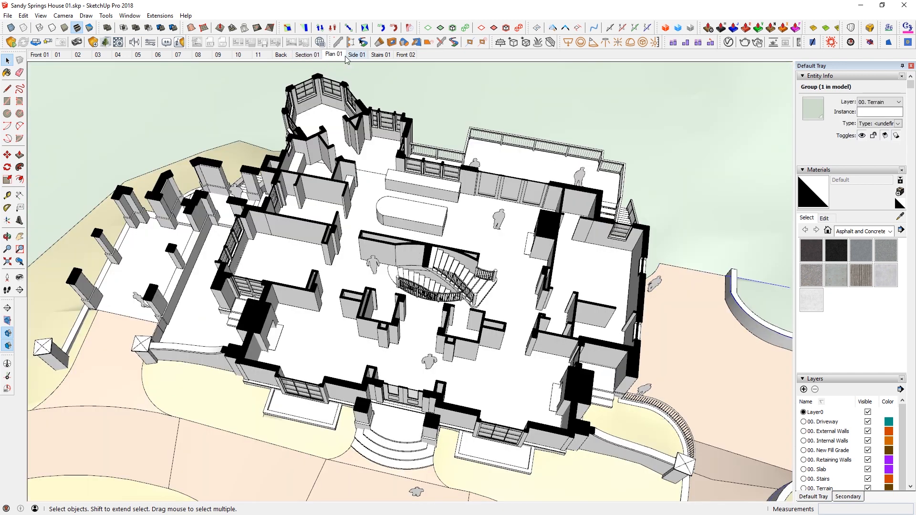
pyautogui.moveTo(357, 55)
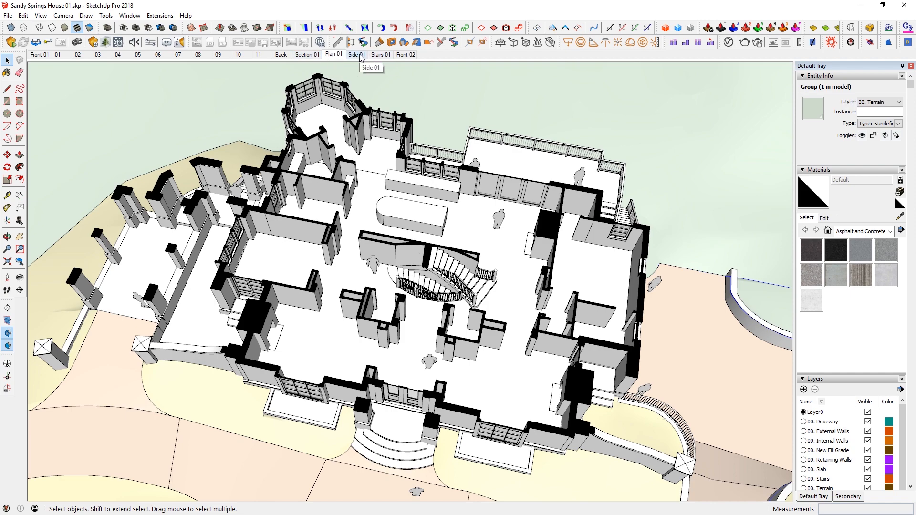
pyautogui.click(356, 54)
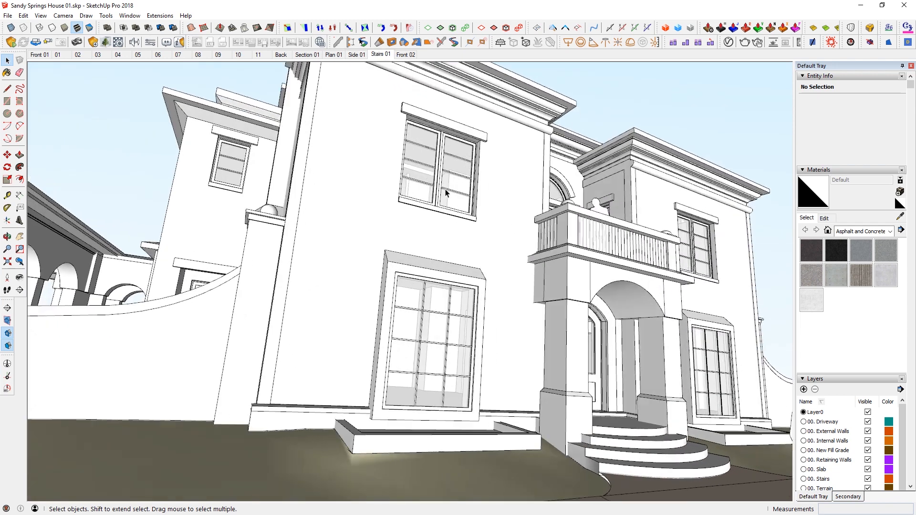
pyautogui.click(380, 54)
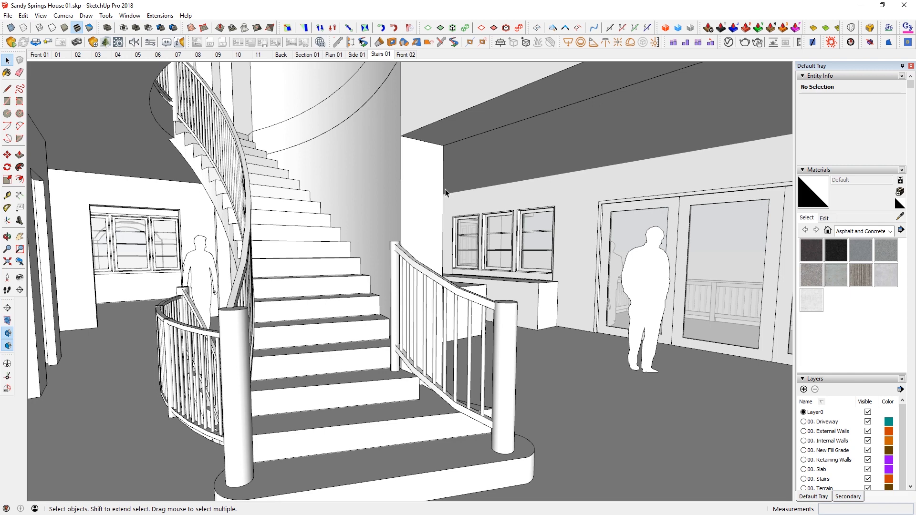
pyautogui.moveTo(416, 297)
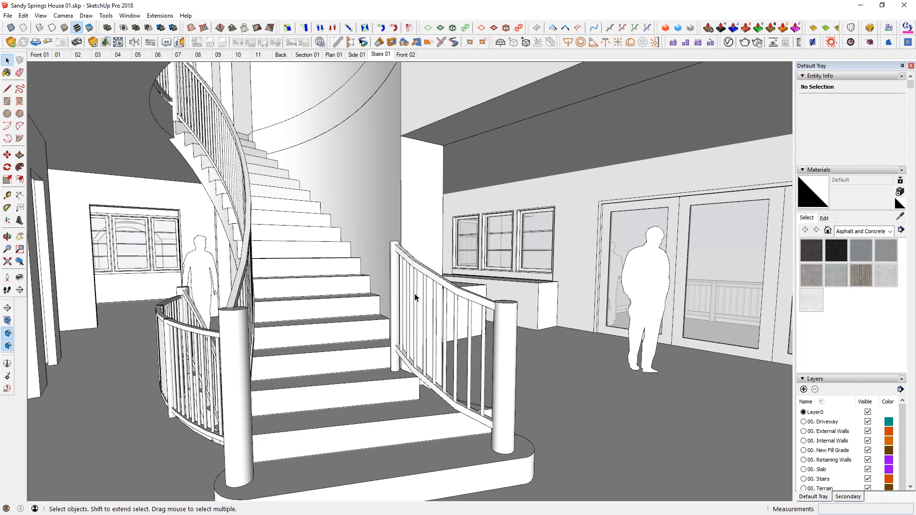
pyautogui.click(357, 55)
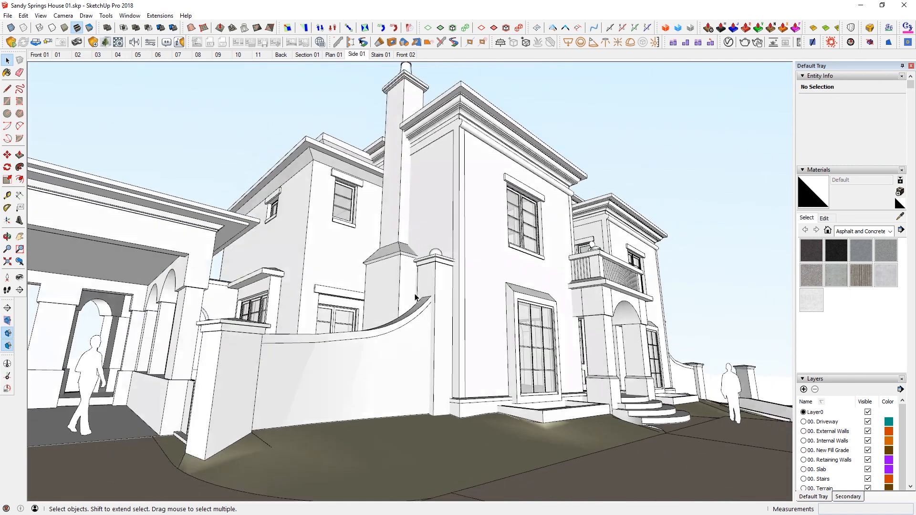
pyautogui.click(333, 54)
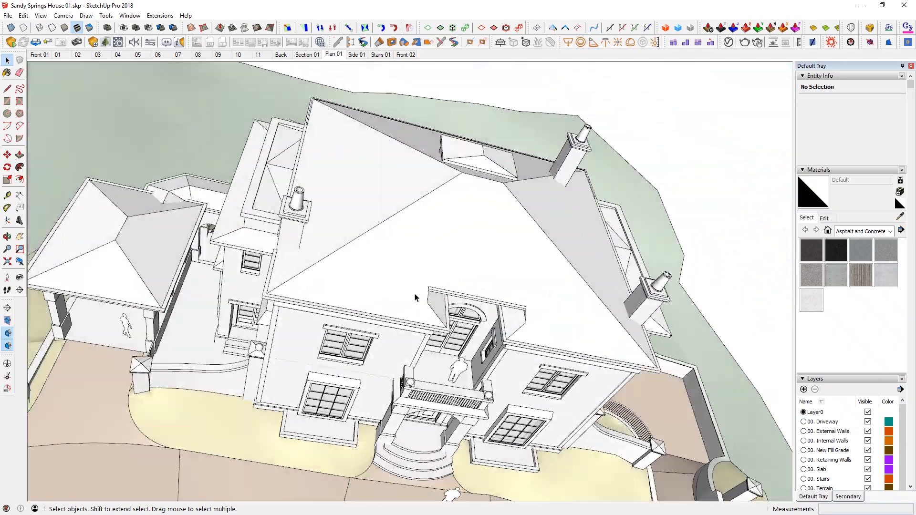
pyautogui.click(308, 54)
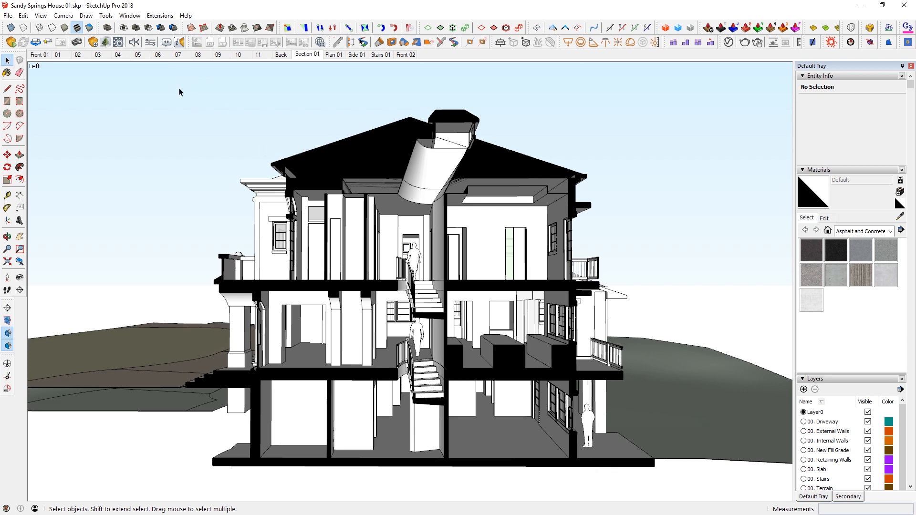
# In Model Info > Animation, turn off Enable scene transitions
pyautogui.click(130, 16)
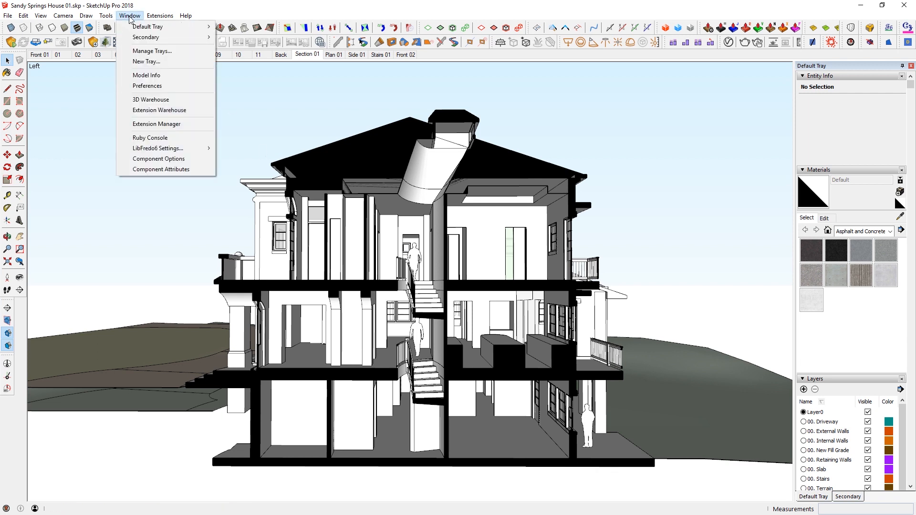
pyautogui.click(146, 75)
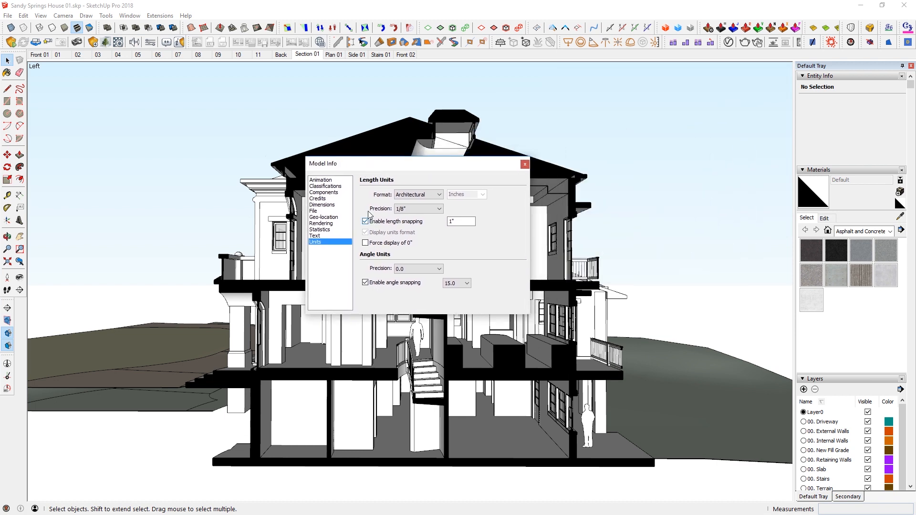
pyautogui.click(326, 185)
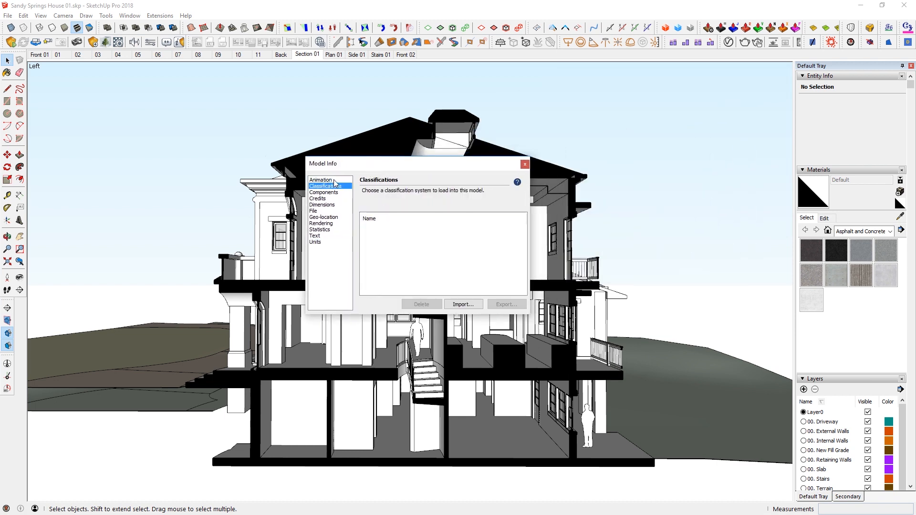
pyautogui.click(320, 179)
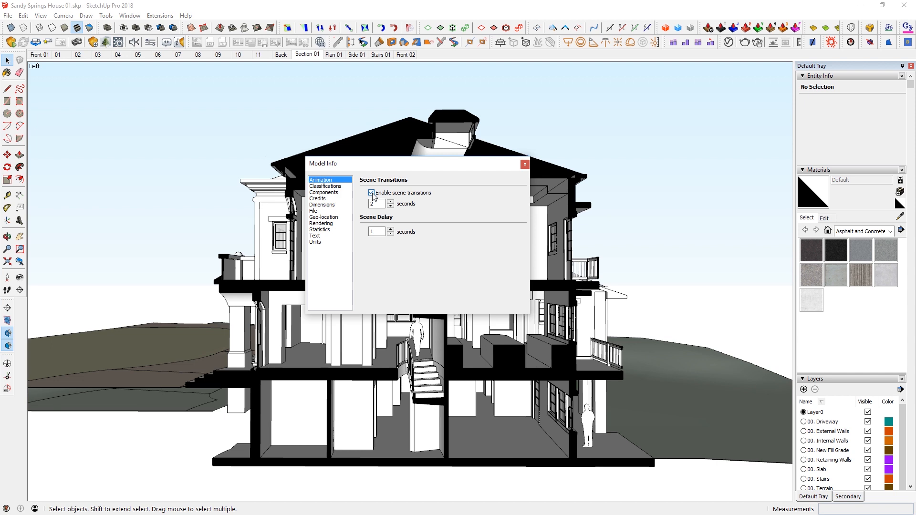
pyautogui.click(372, 193)
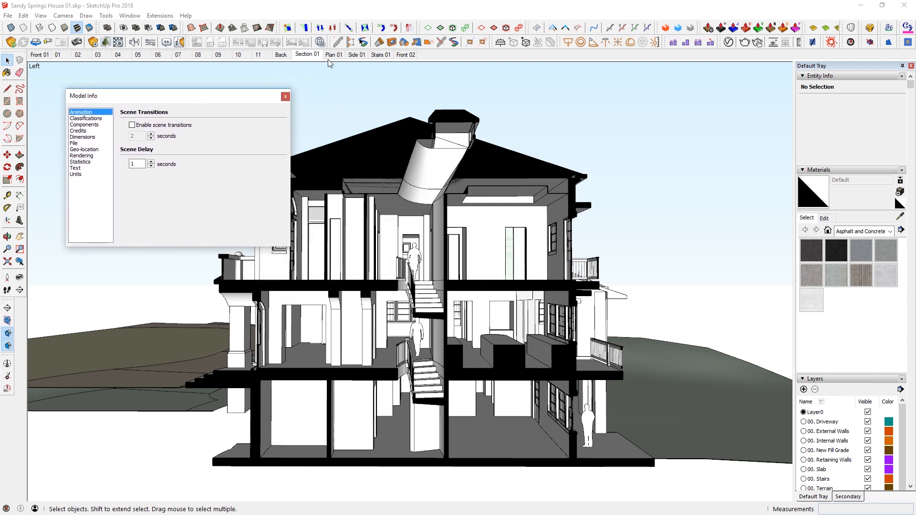
# Re-enable scene transitions and switch between Section 01 and Plan 01 to see them animate
pyautogui.click(334, 55)
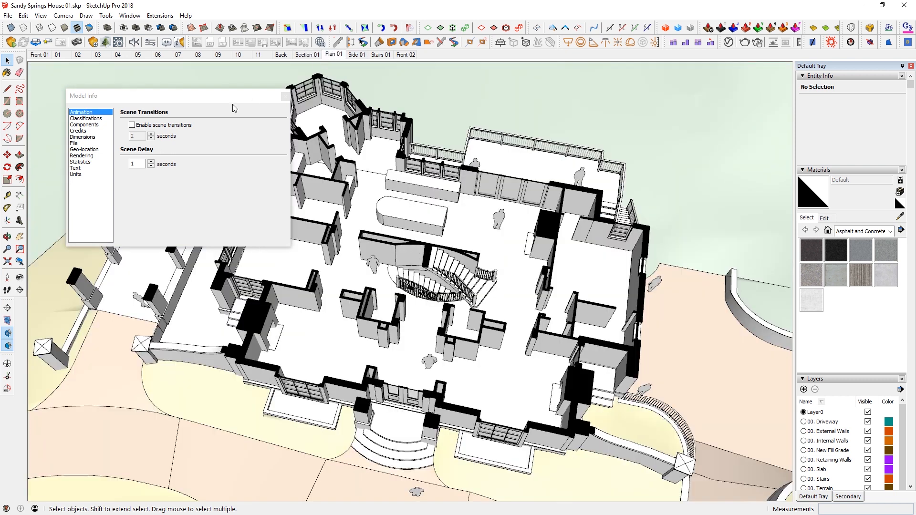
pyautogui.click(133, 125)
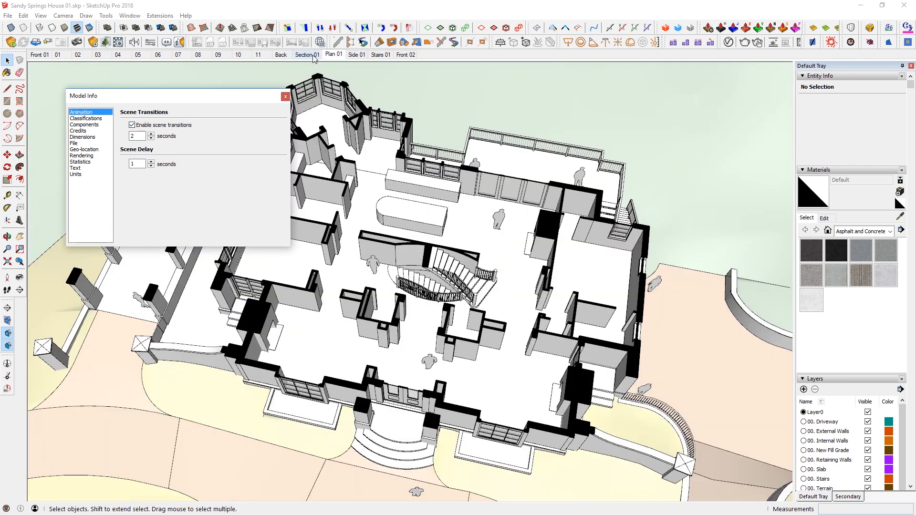
pyautogui.click(302, 55)
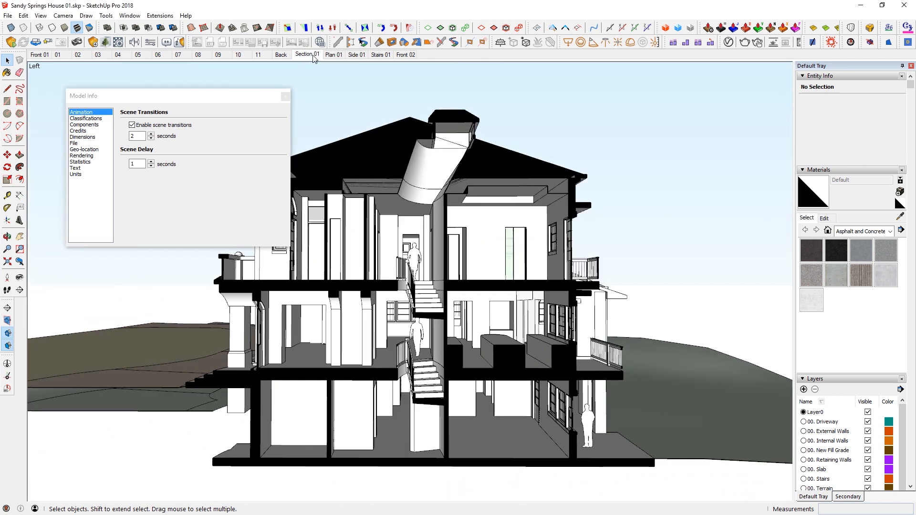
pyautogui.click(334, 54)
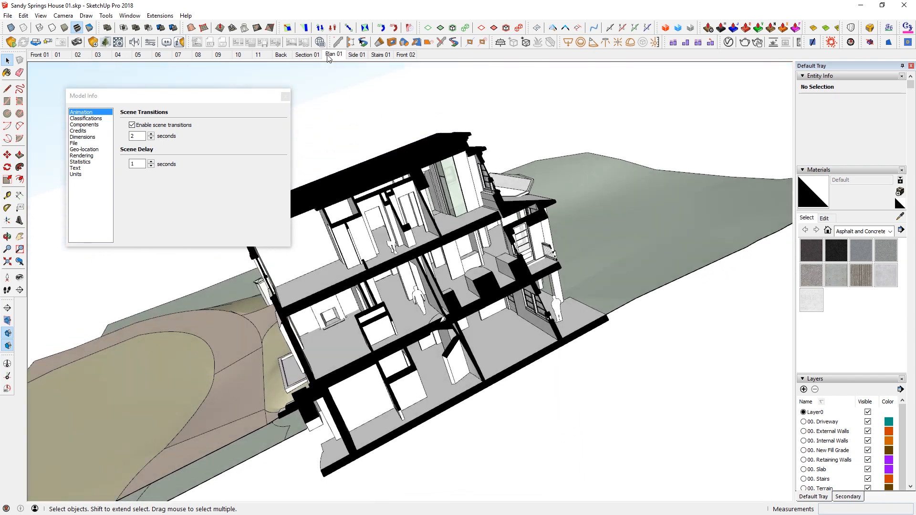
pyautogui.click(334, 54)
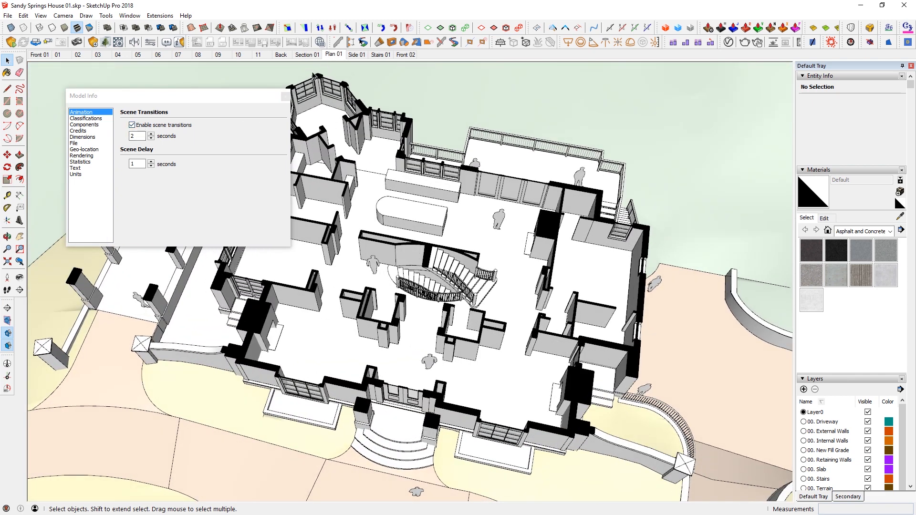
# Toggle Enable scene transitions off and on again to compare the behaviour
pyautogui.click(132, 124)
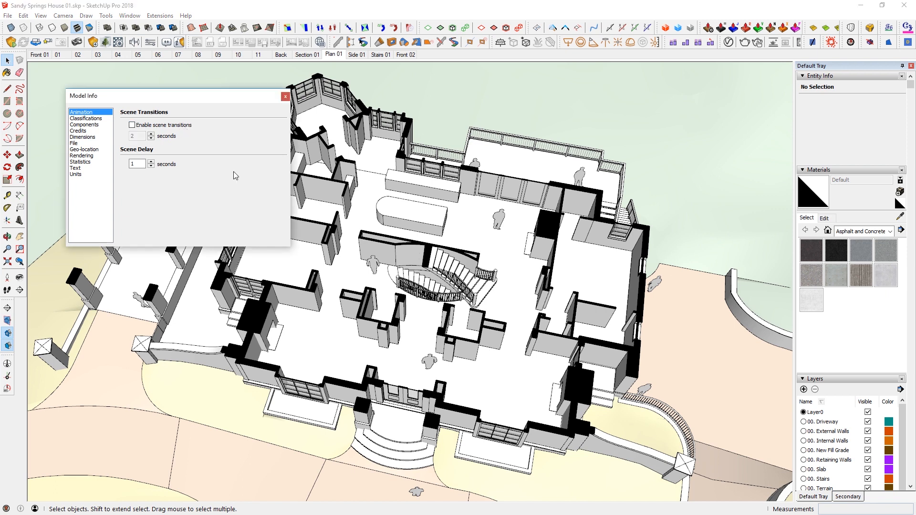
pyautogui.click(132, 125)
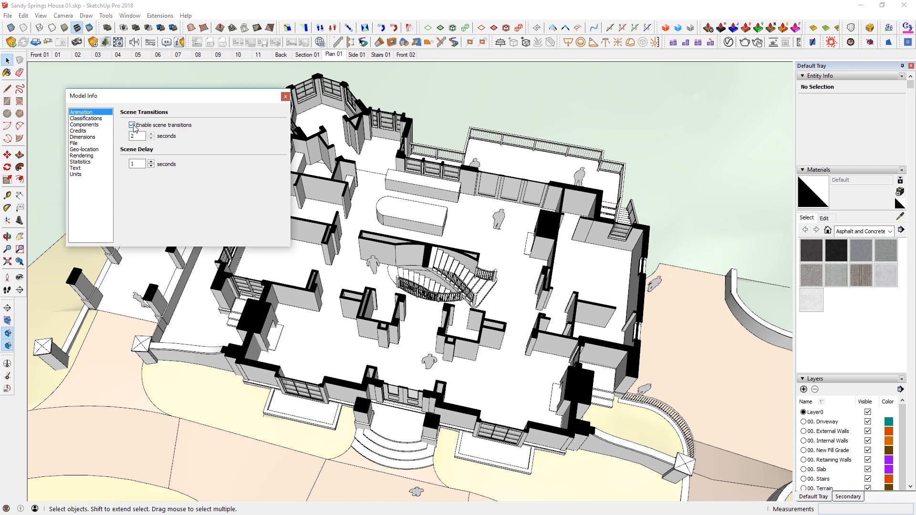
pyautogui.click(131, 125)
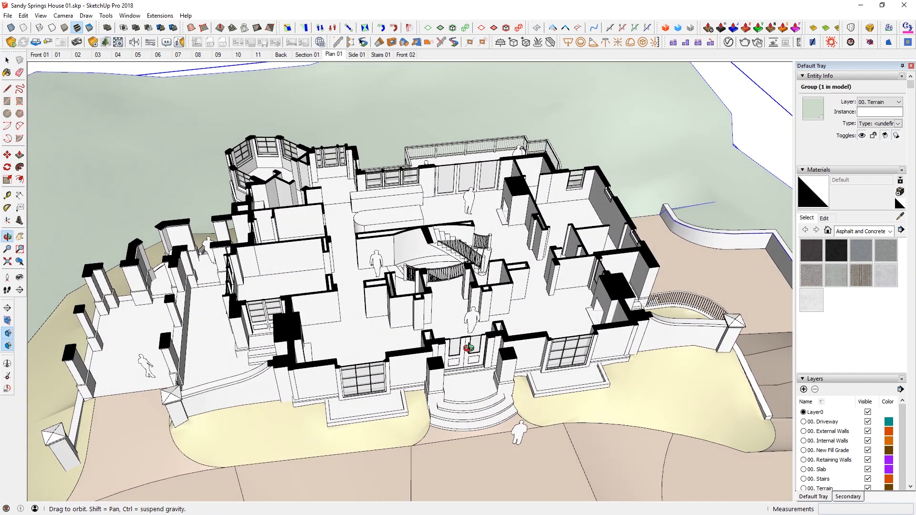
# Orbit and zoom the view around the house's main floor
pyautogui.click(7, 60)
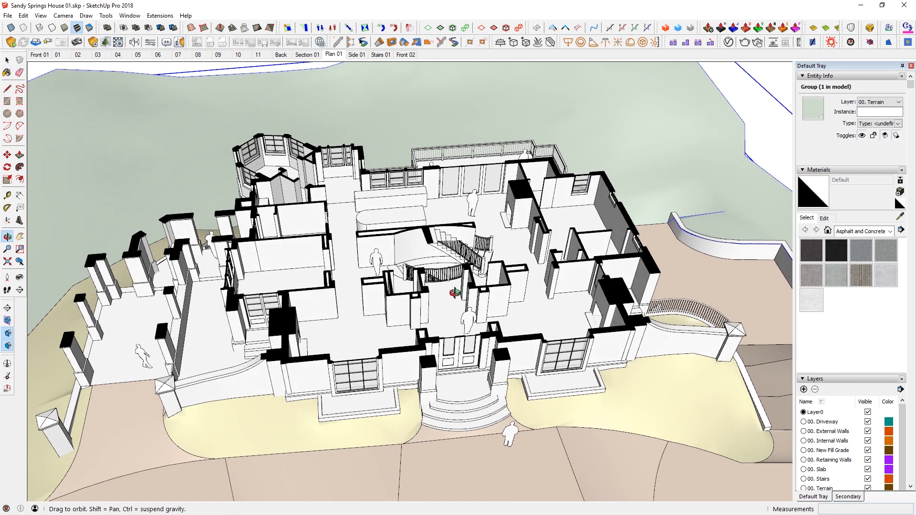
pyautogui.scroll(-3)
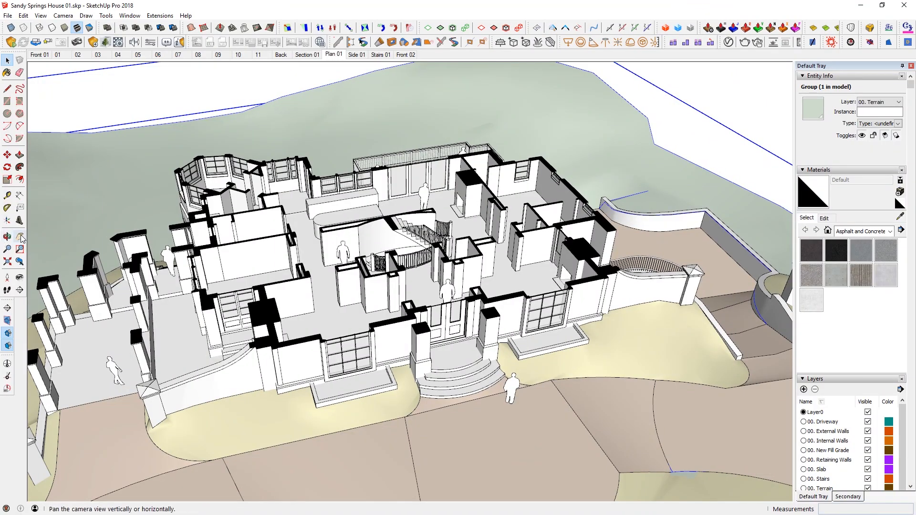
pyautogui.moveTo(7, 238)
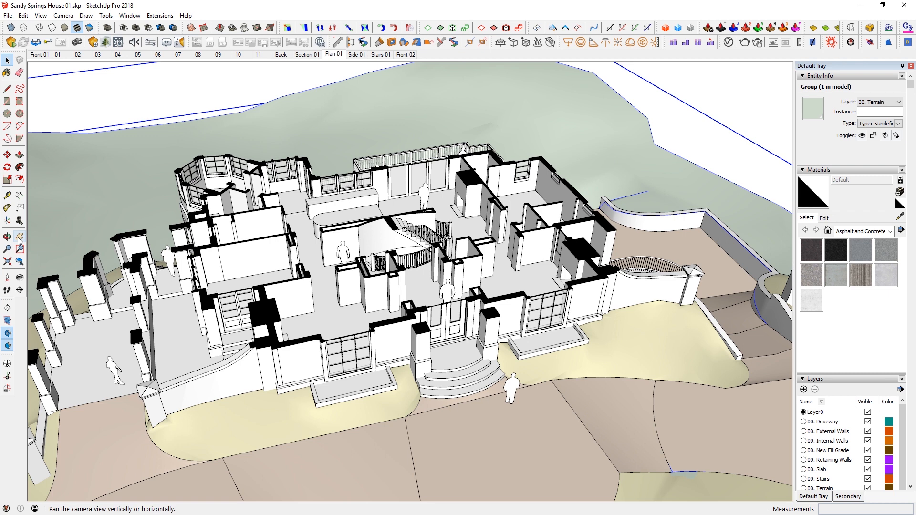
pyautogui.moveTo(7, 236)
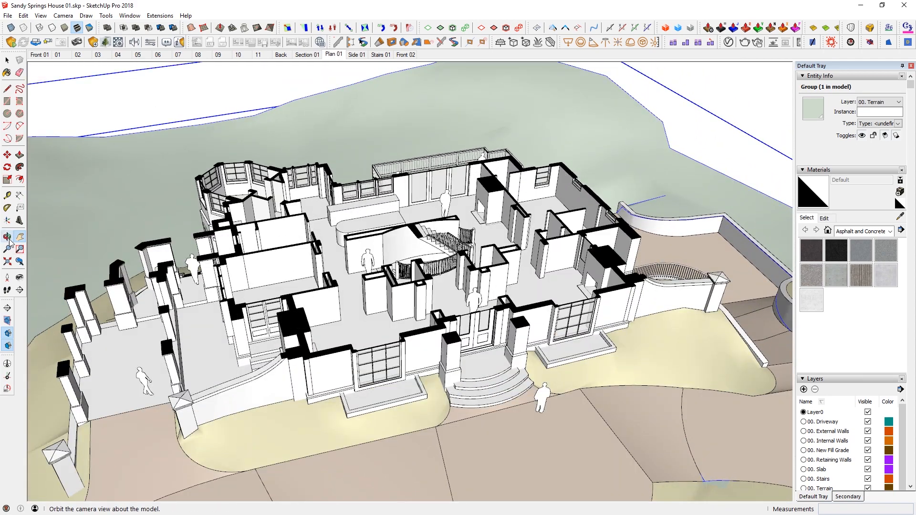
# Switch to the Orbit tool to look over the house floor from another side
pyautogui.click(19, 237)
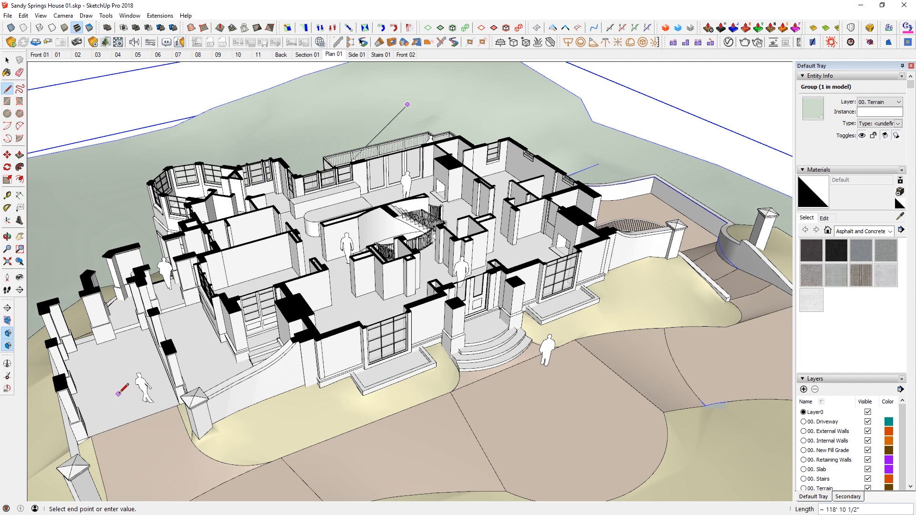
pyautogui.moveTo(123, 380)
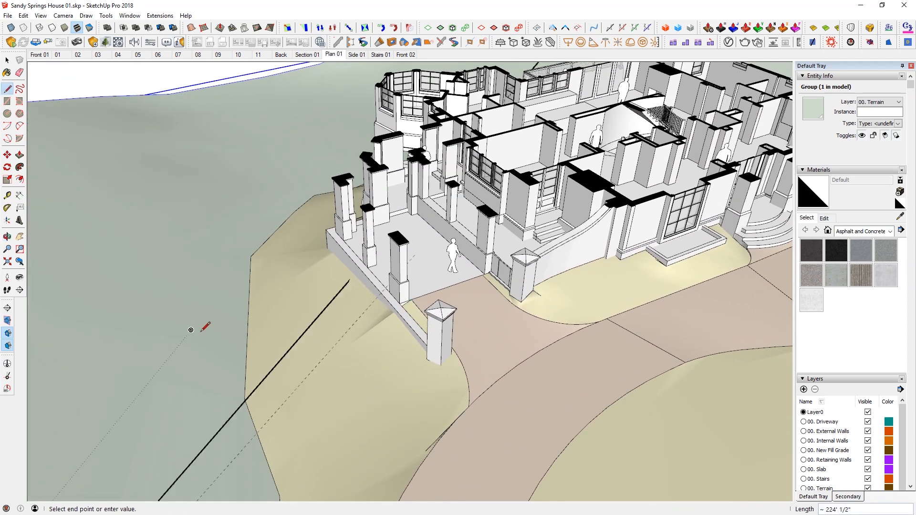
pyautogui.moveTo(152, 377)
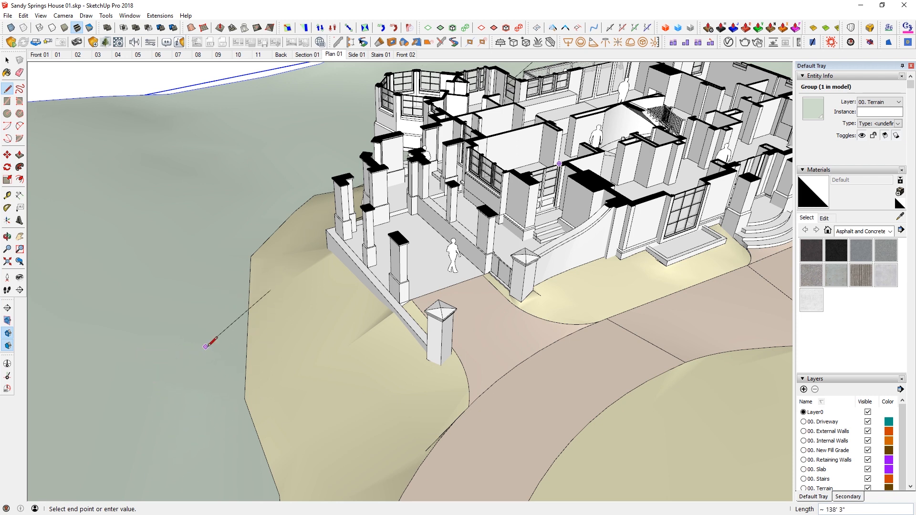
pyautogui.moveTo(199, 266)
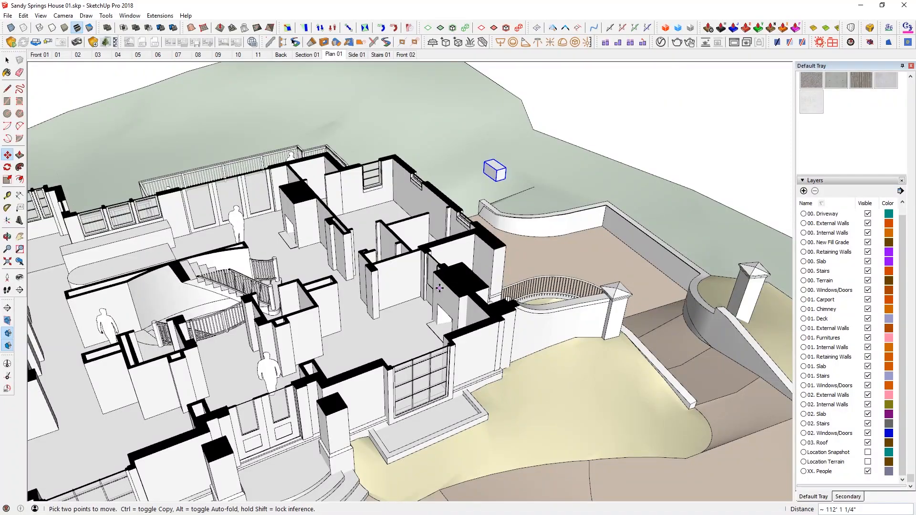
pyautogui.moveTo(263, 262)
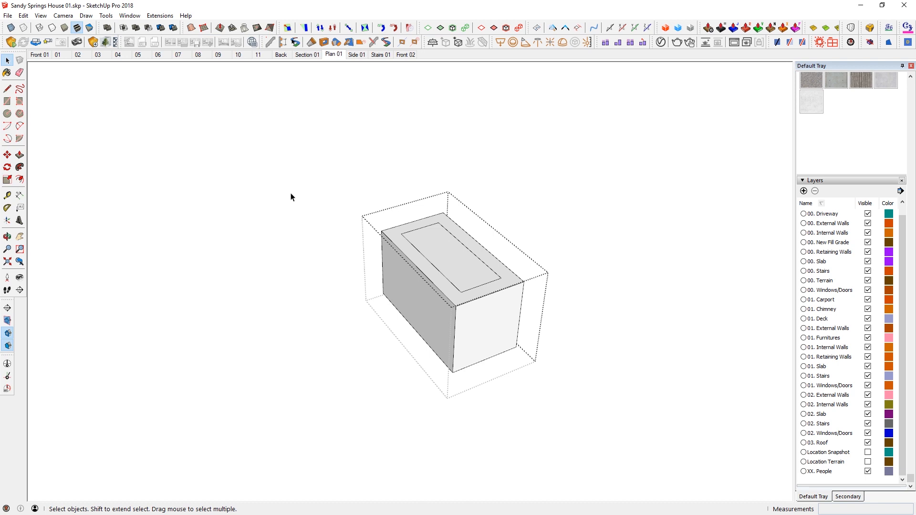
pyautogui.moveTo(130, 15)
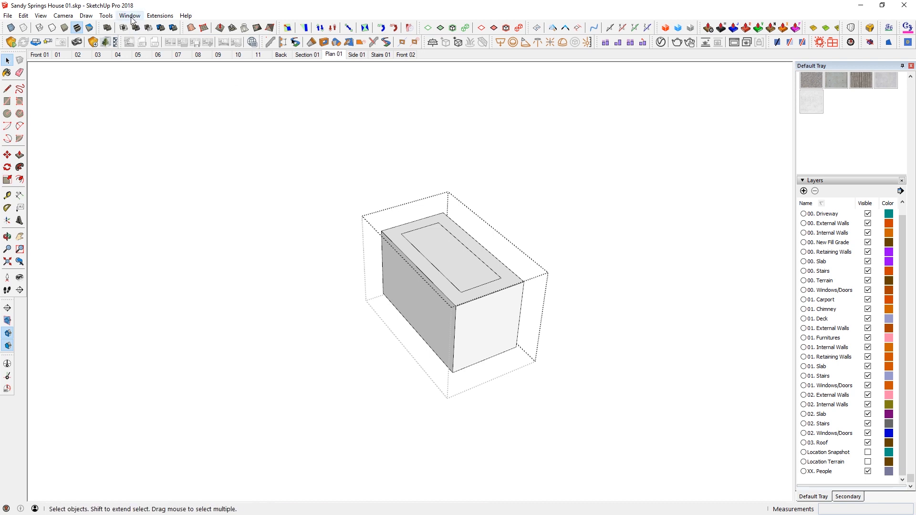
# In Preferences > Shortcuts, filter 'offset' and add O to the Tools/Offset command
pyautogui.click(129, 16)
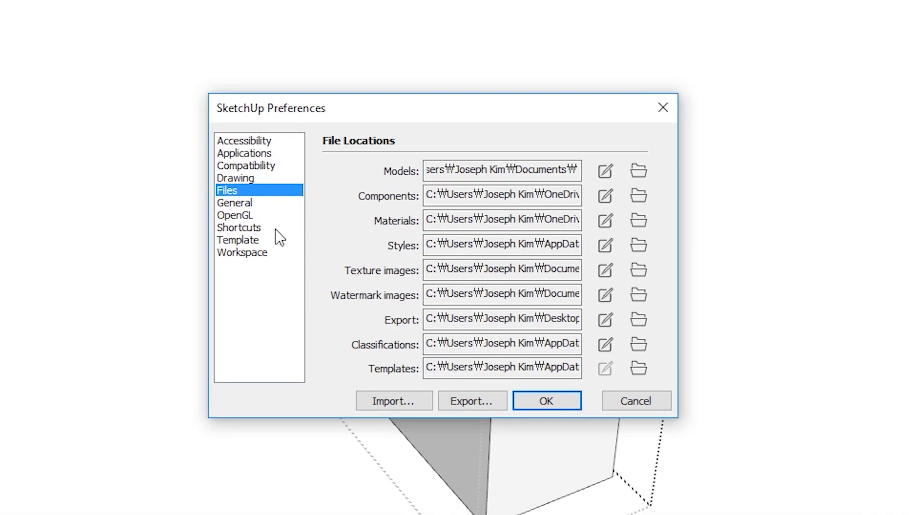
pyautogui.click(239, 227)
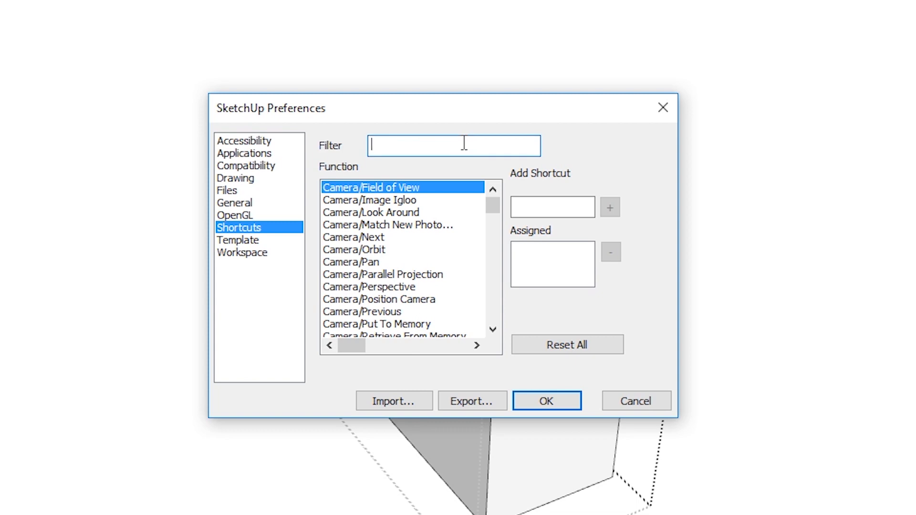
pyautogui.write('offset')
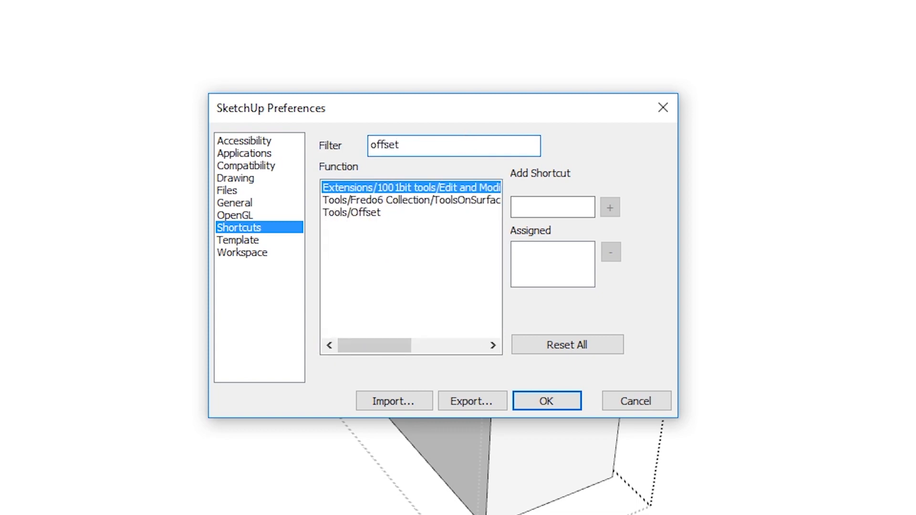
pyautogui.click(352, 212)
pyautogui.write('O')
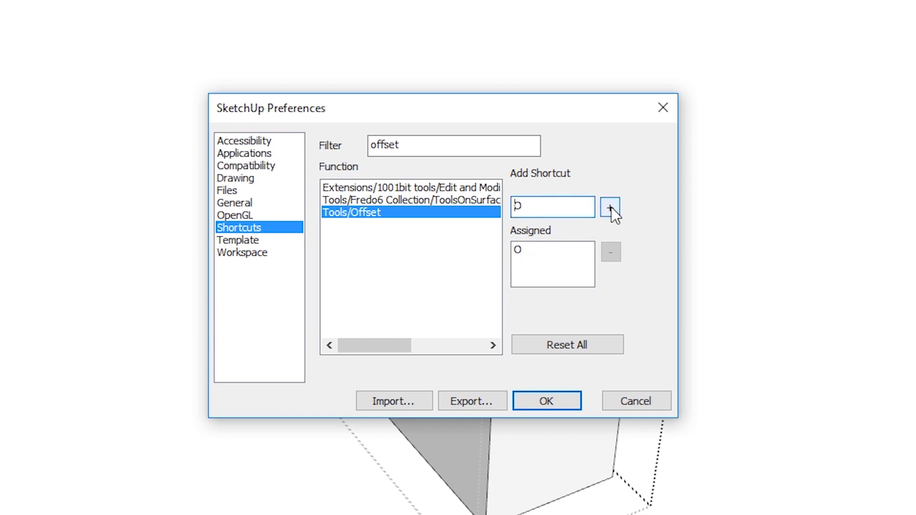
pyautogui.click(610, 207)
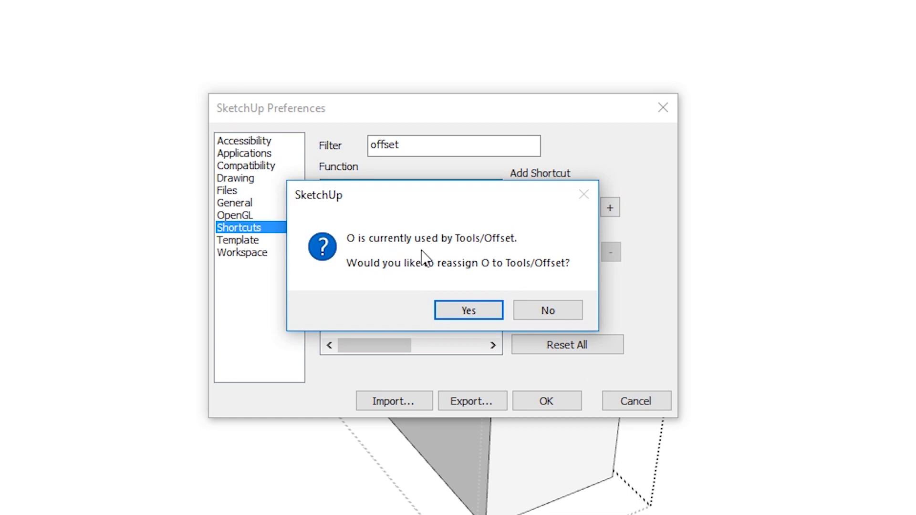
pyautogui.moveTo(353, 255)
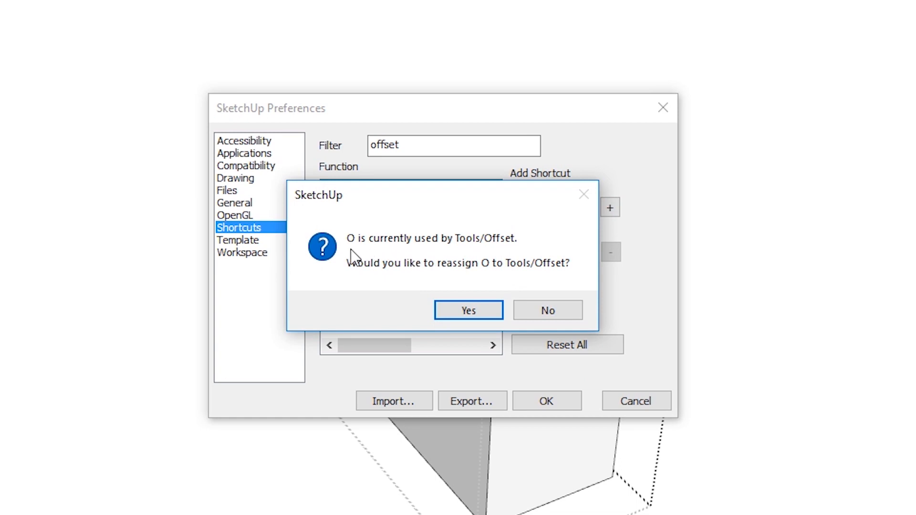
pyautogui.moveTo(470, 253)
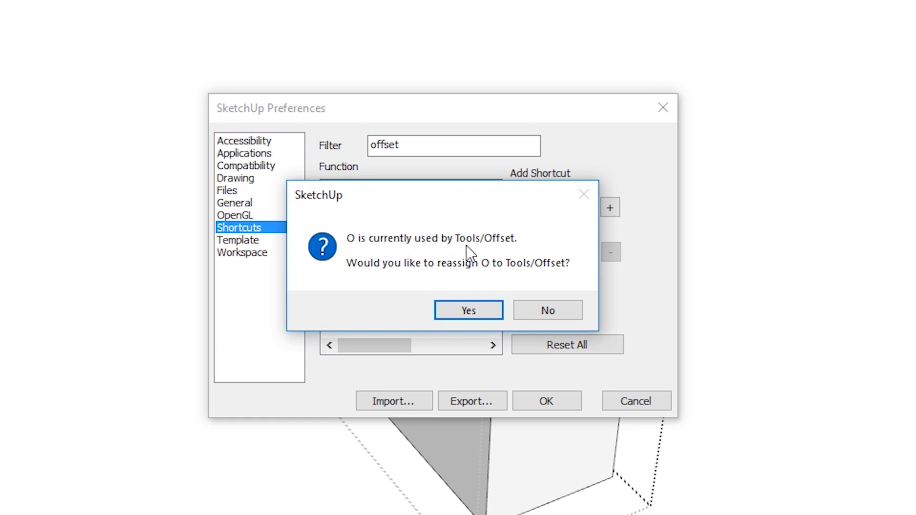
pyautogui.moveTo(419, 280)
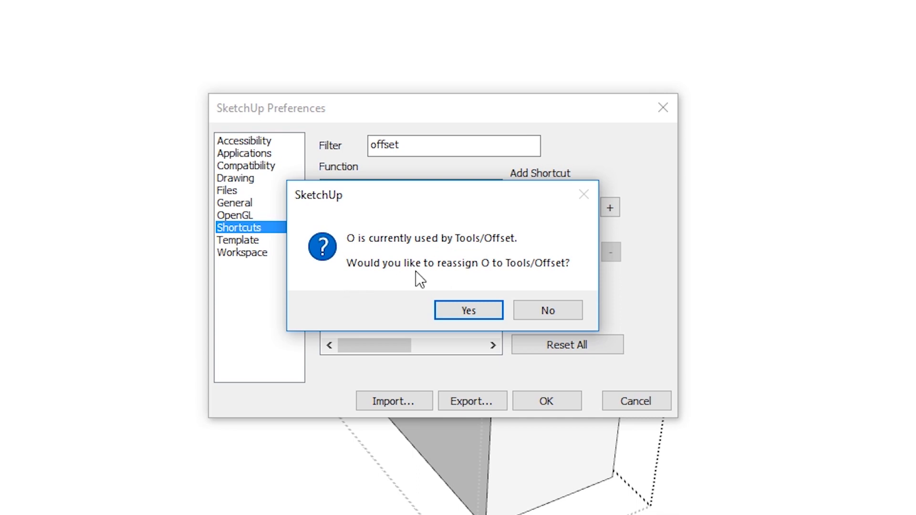
pyautogui.moveTo(560, 276)
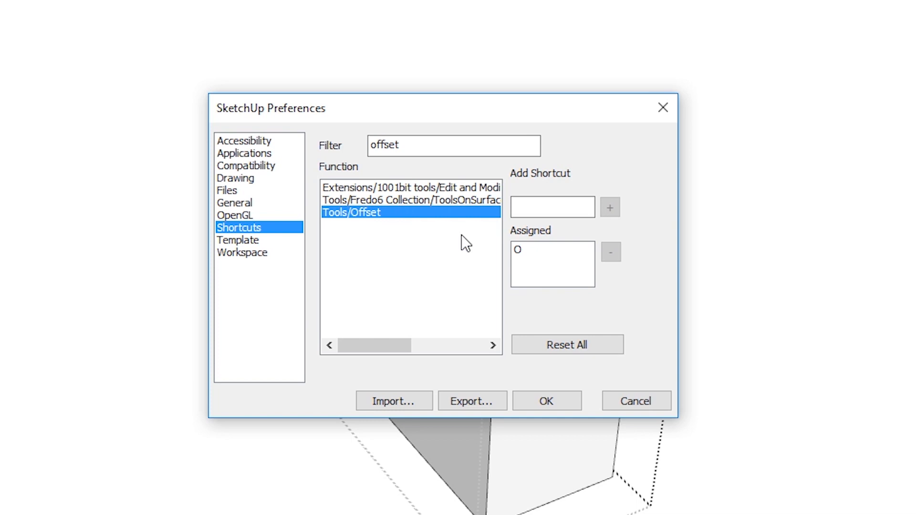
# Confirm reassigning O and close the preferences with OK
pyautogui.click(546, 401)
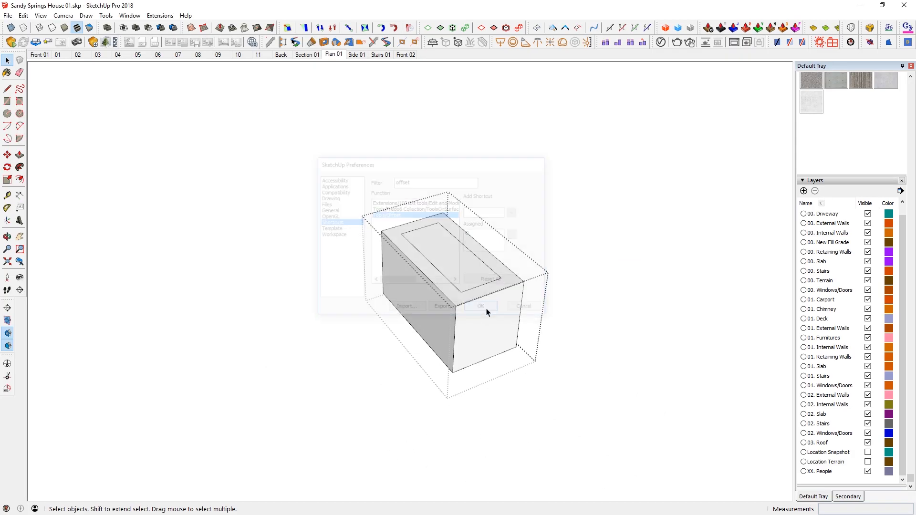
pyautogui.click(479, 306)
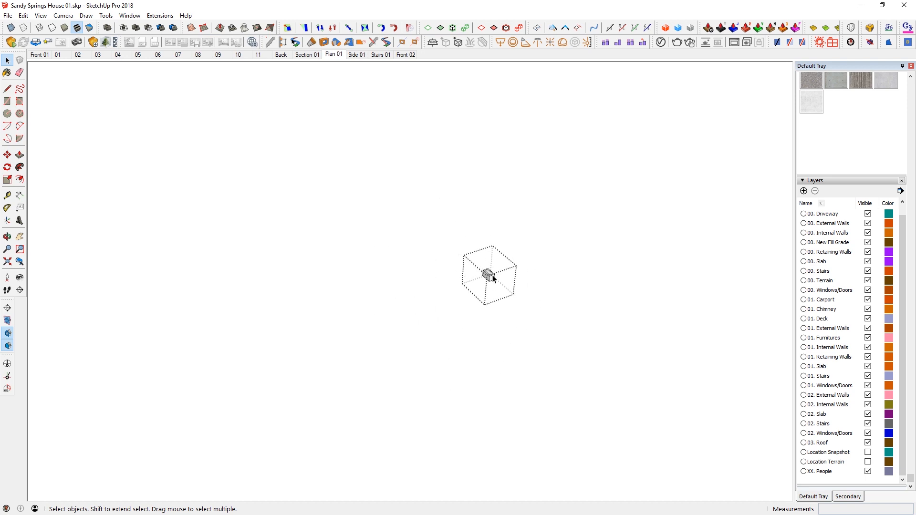
pyautogui.moveTo(497, 286)
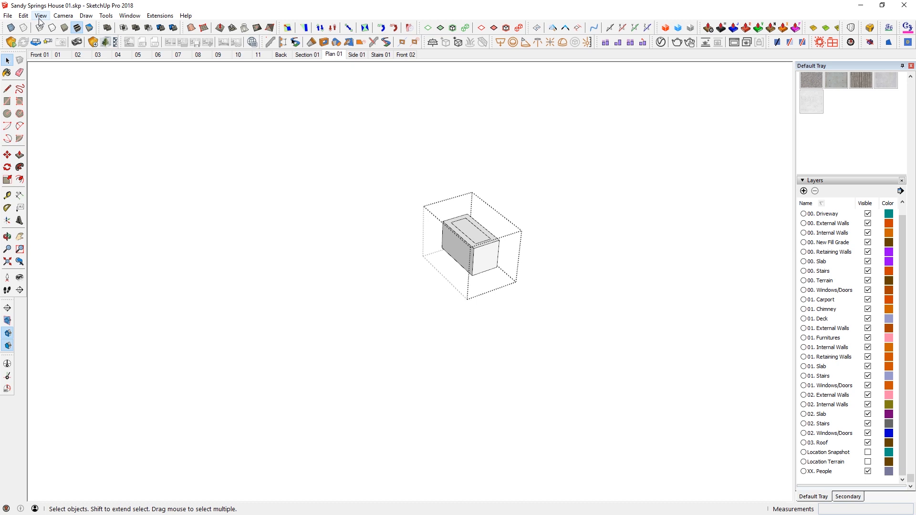
pyautogui.click(41, 15)
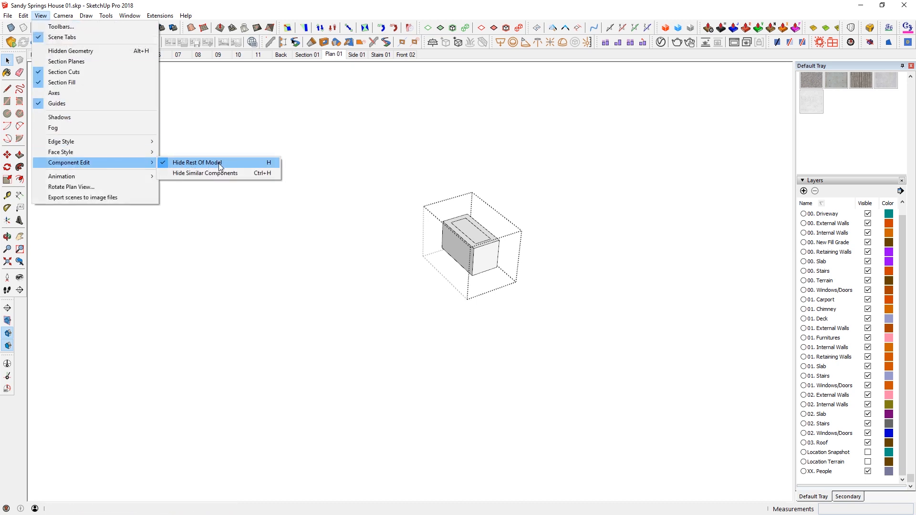
pyautogui.moveTo(229, 170)
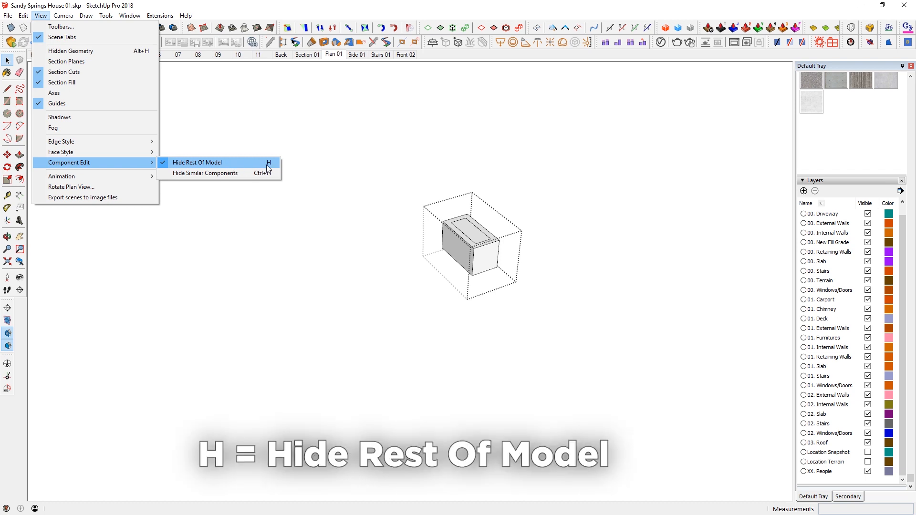
pyautogui.click(129, 15)
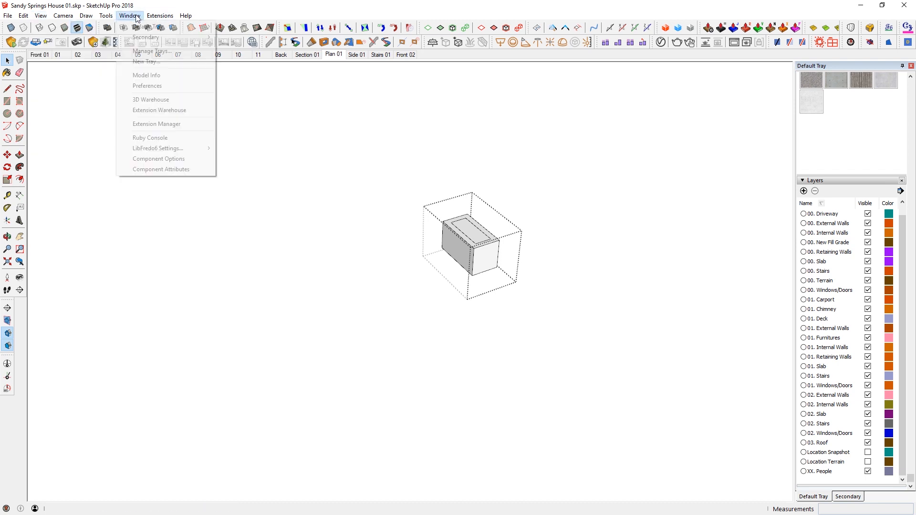
pyautogui.click(148, 86)
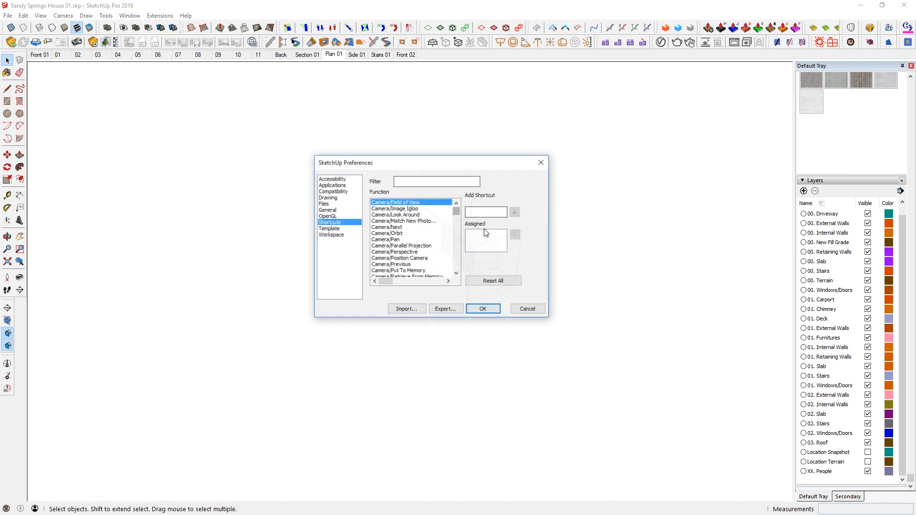
pyautogui.write('hide')
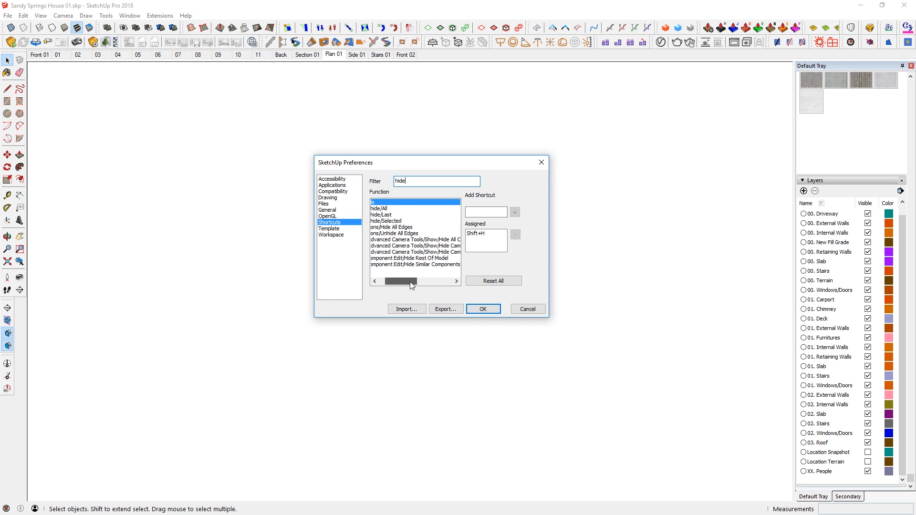
pyautogui.click(412, 258)
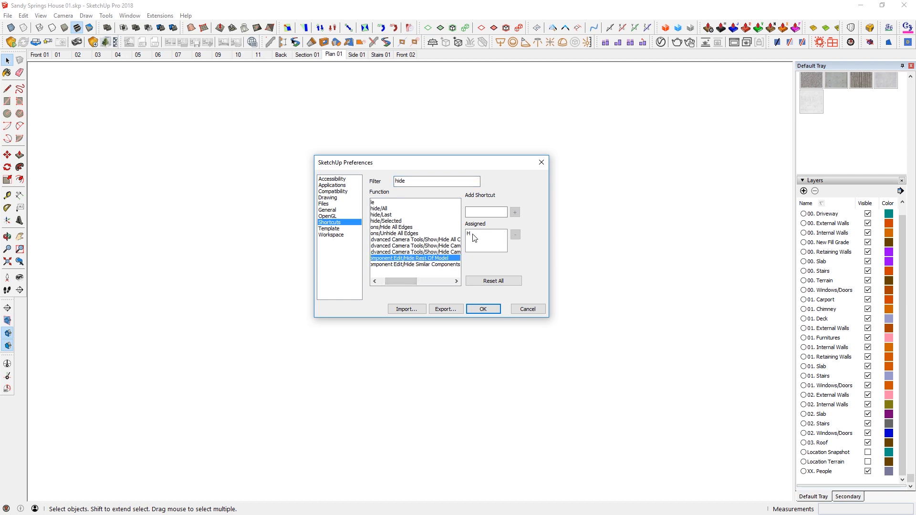
pyautogui.click(483, 308)
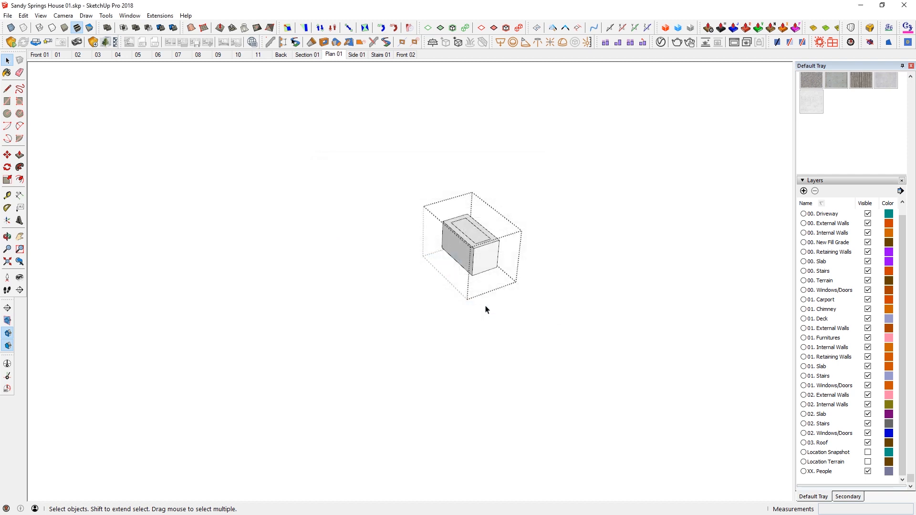
pyautogui.press('h')
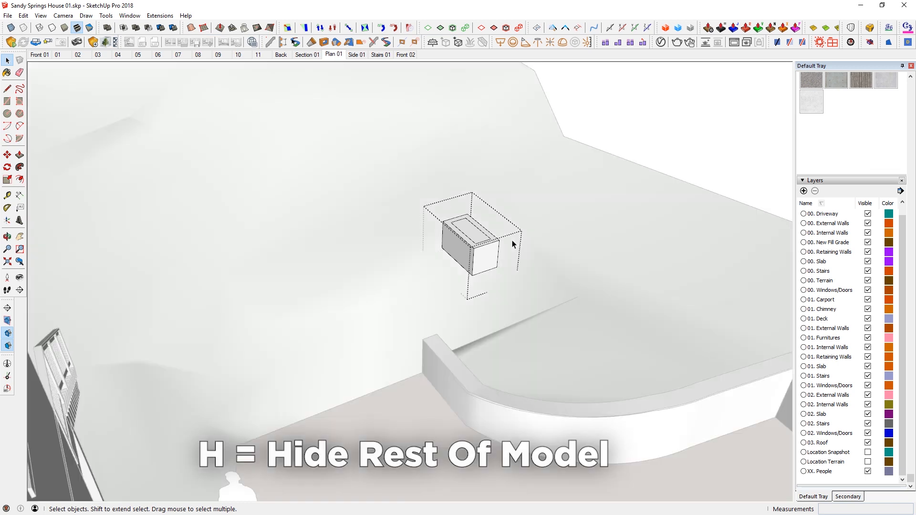
pyautogui.press('h')
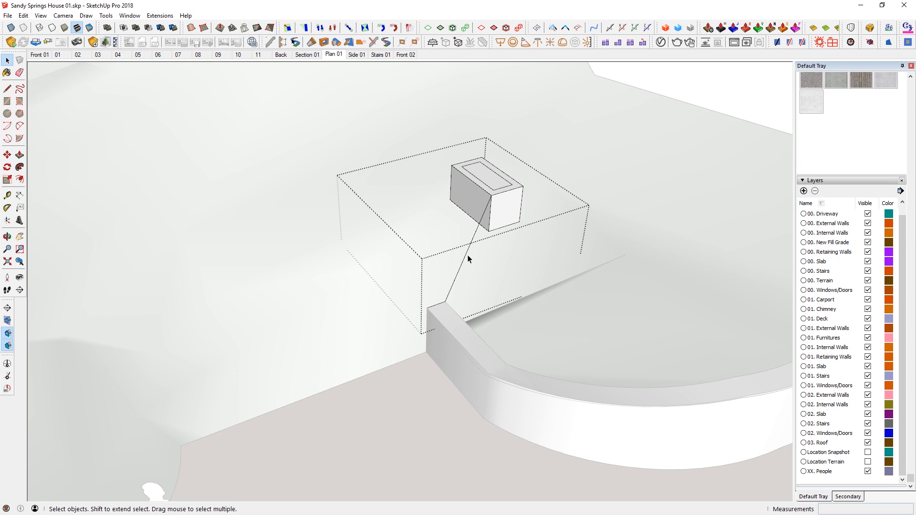
pyautogui.moveTo(517, 224)
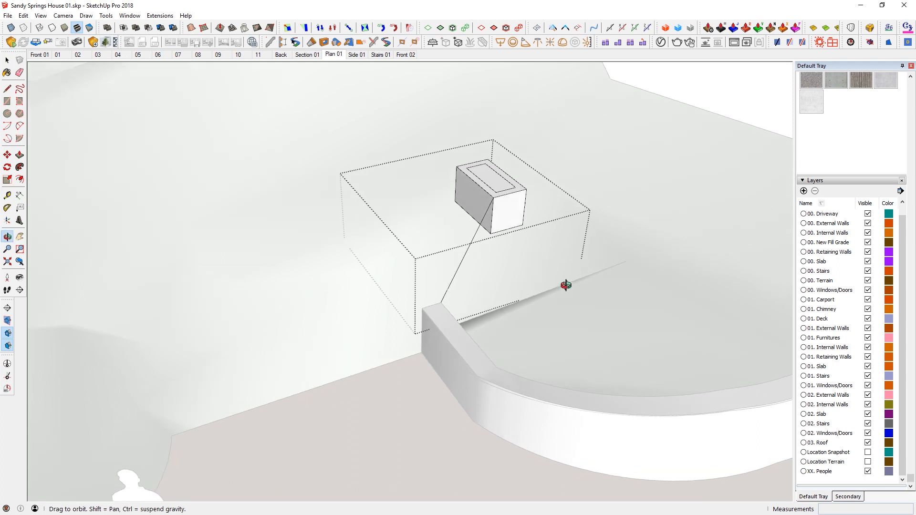
pyautogui.click(7, 61)
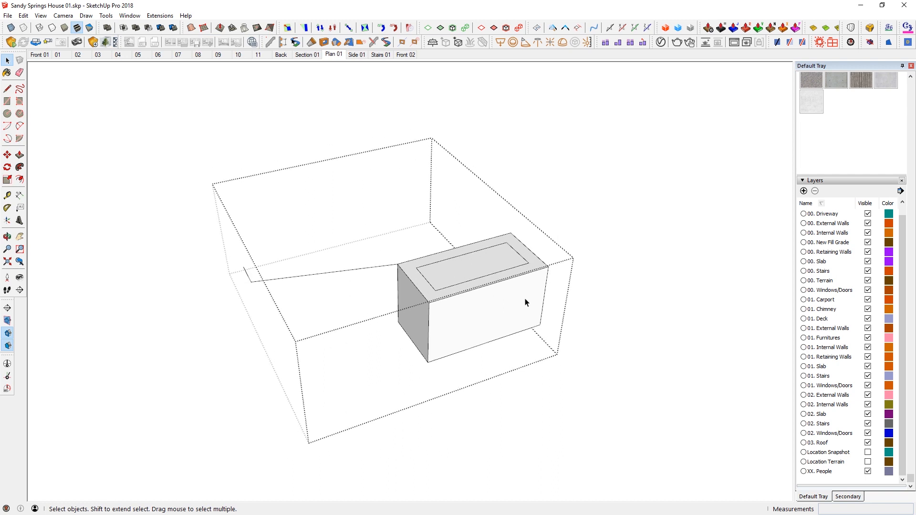
pyautogui.click(8, 16)
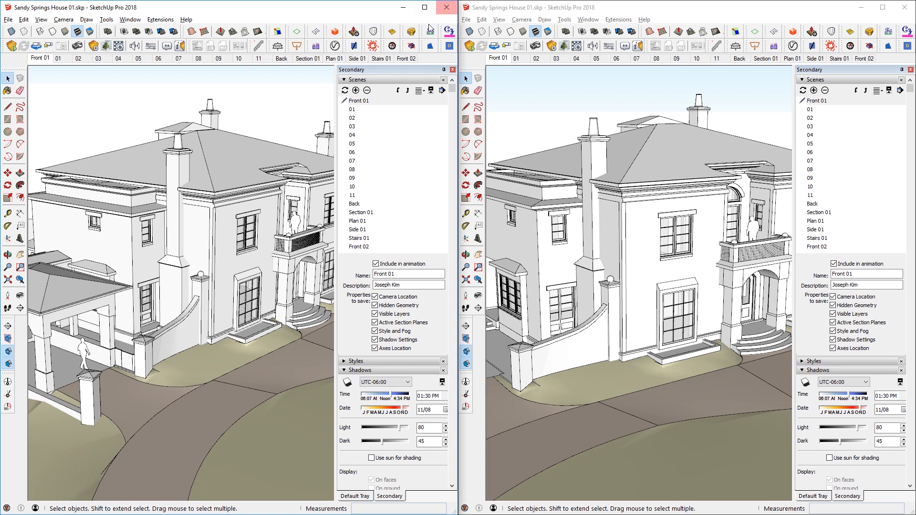
# Copy the carport group from the first house and paste it at a clicked point in the second
pyautogui.click(452, 69)
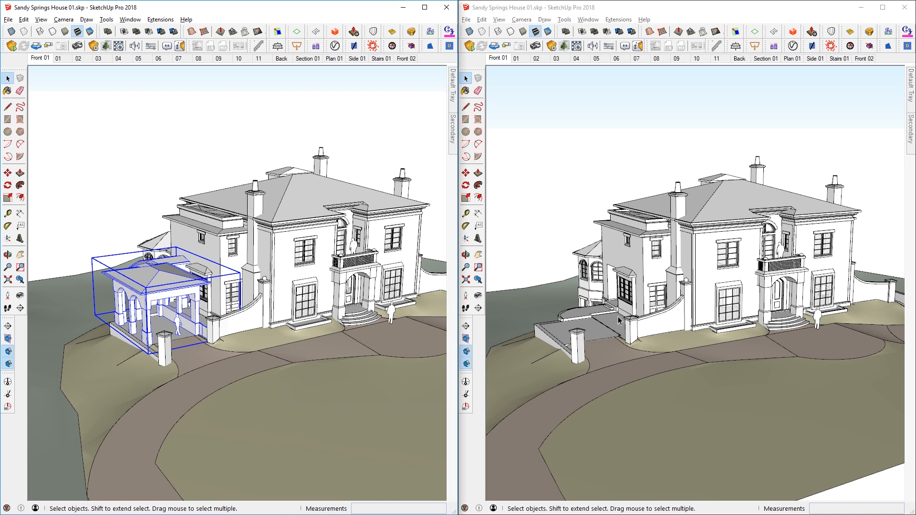
pyautogui.press('ctrl+c')
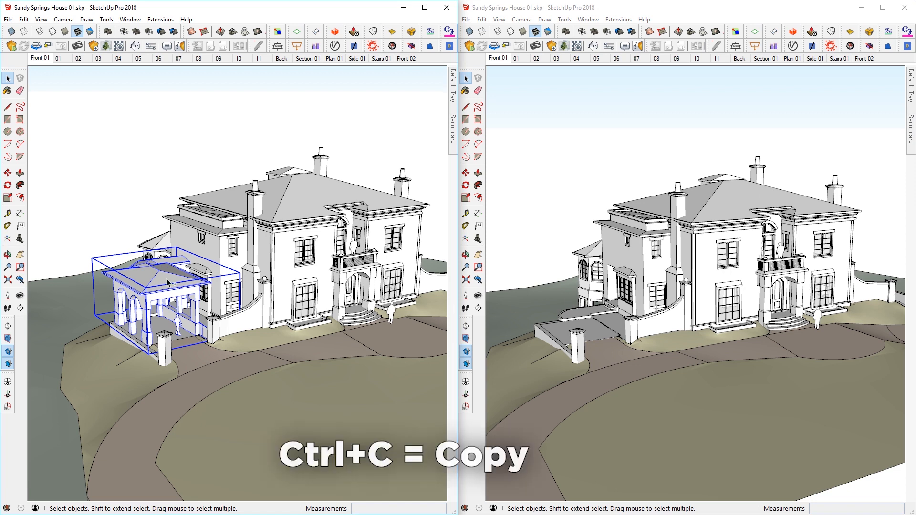
pyautogui.press('ctrl+v')
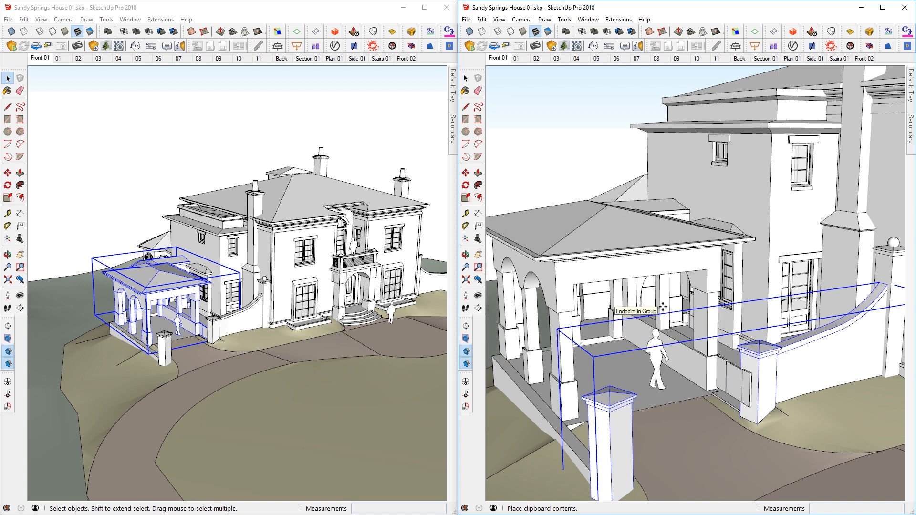
pyautogui.click(645, 303)
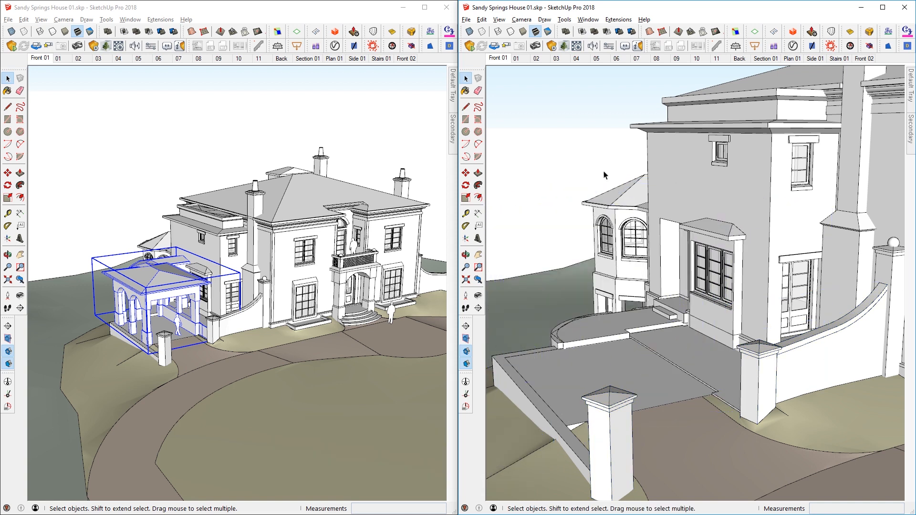
# Use Edit > Paste In Place to put the carport at its original position
pyautogui.click(483, 19)
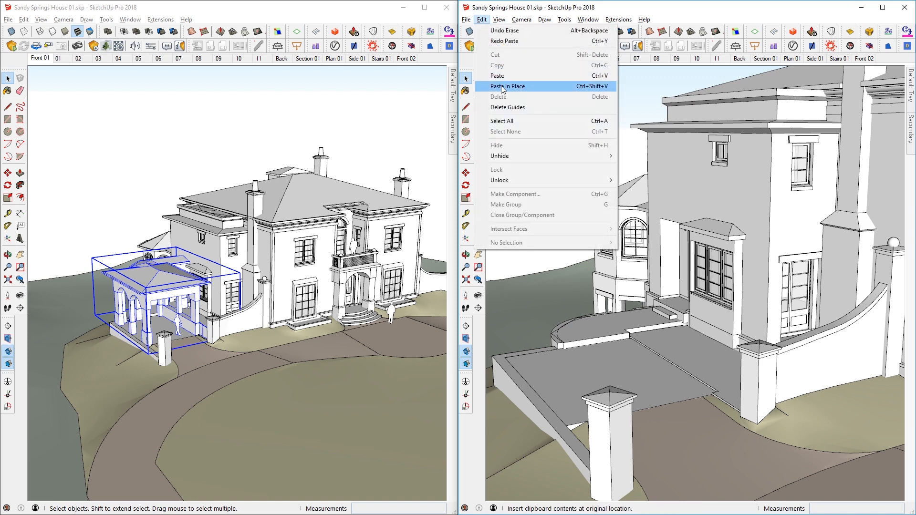
pyautogui.click(508, 85)
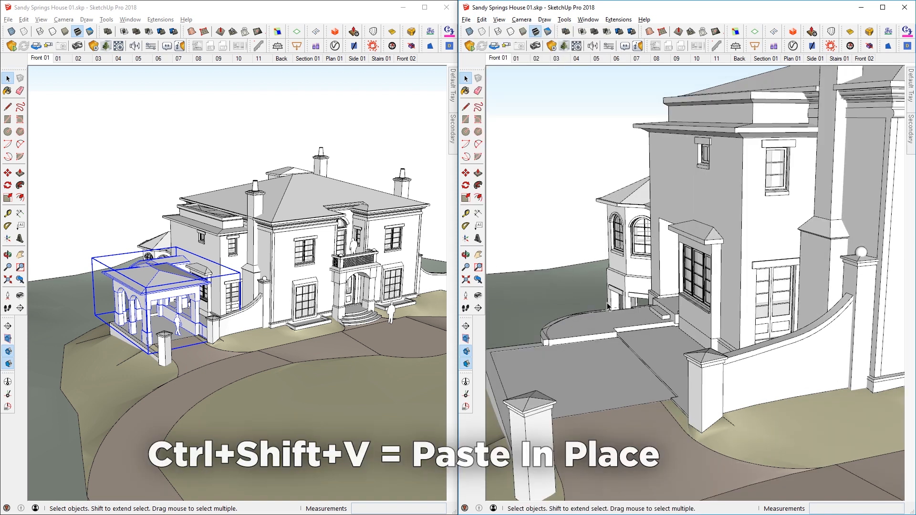